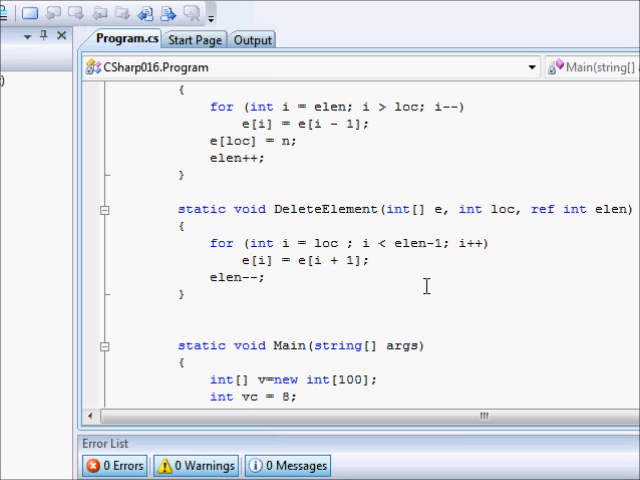
Write a comment above Main listing sample records Smith, Todd and James with their ages, and begin a second comment line.
type("//")
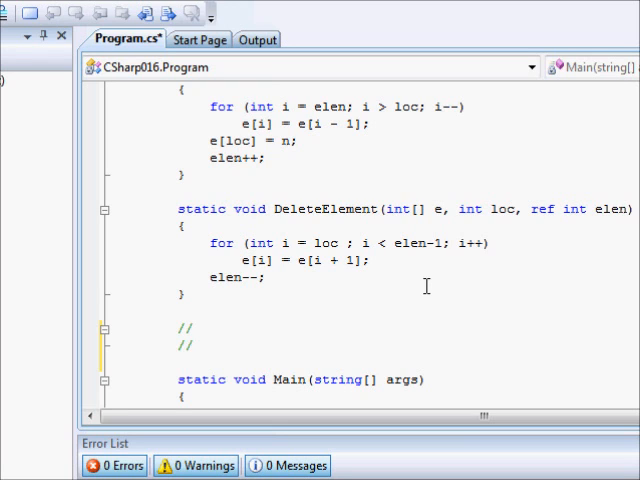
type("10,")
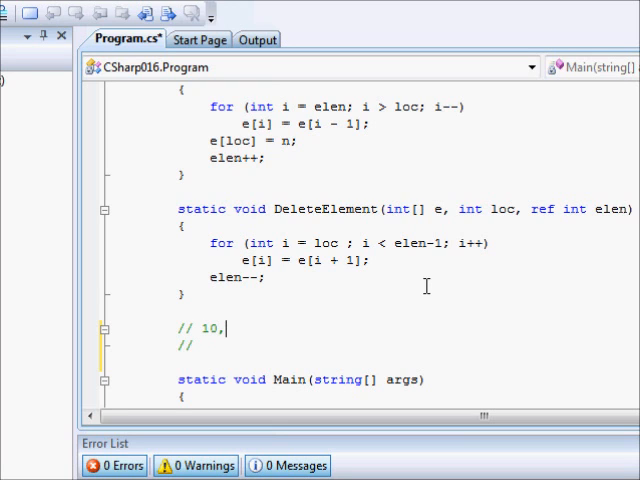
type("20,30")
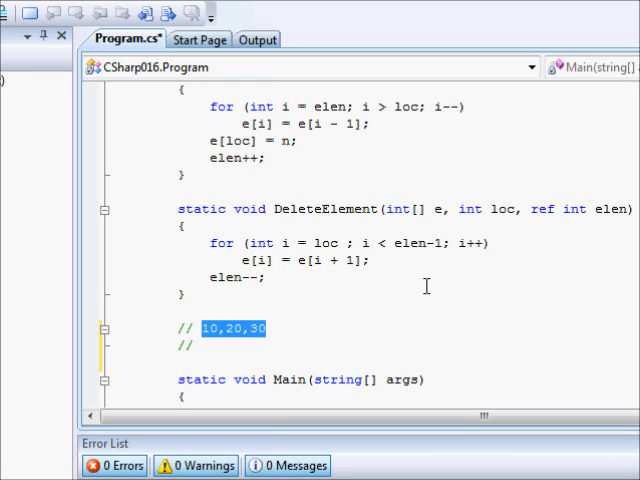
type("Smith")
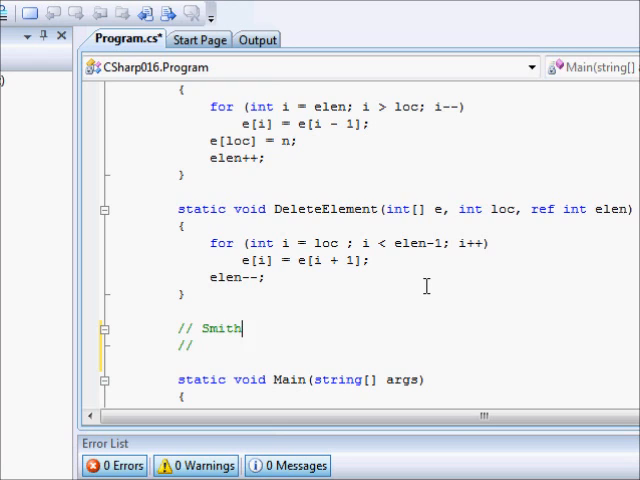
type(",10")
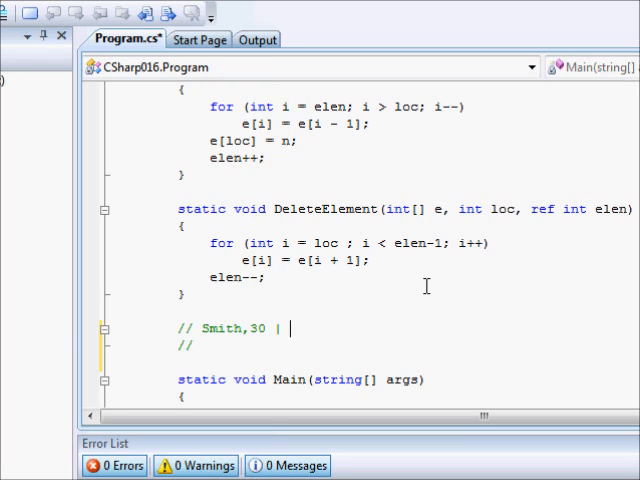
type("Todd")
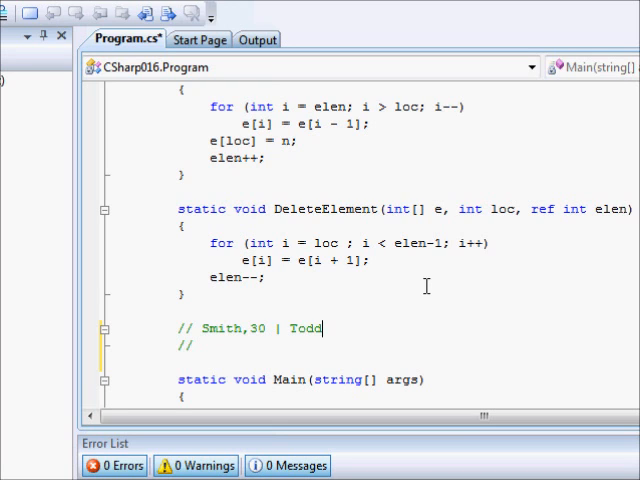
type(",")
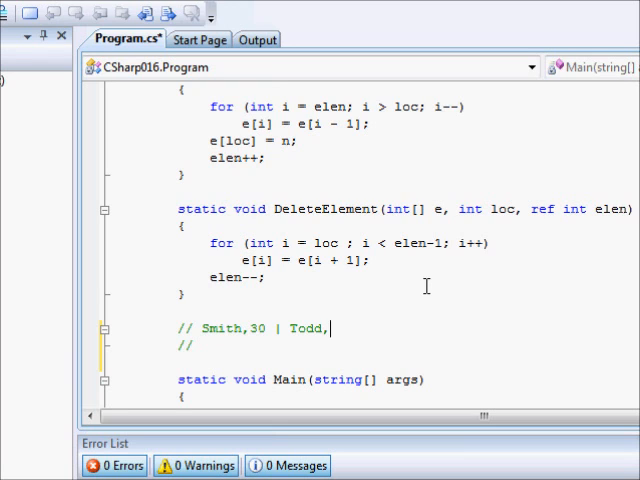
type("20 |")
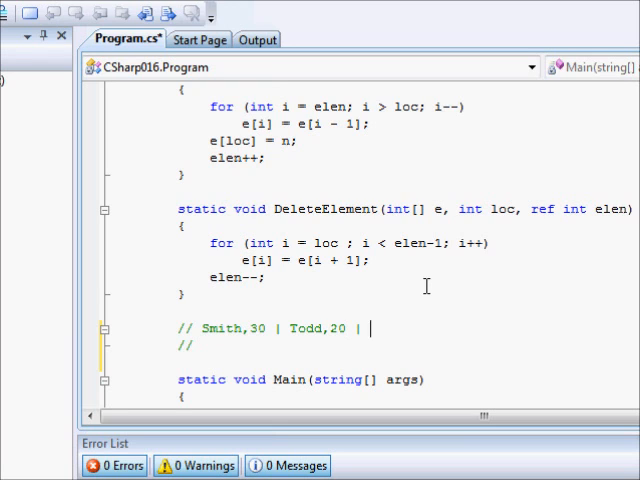
type("James")
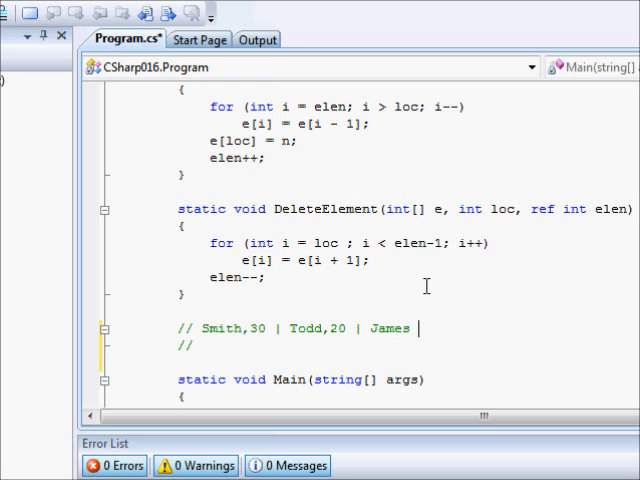
type("2")
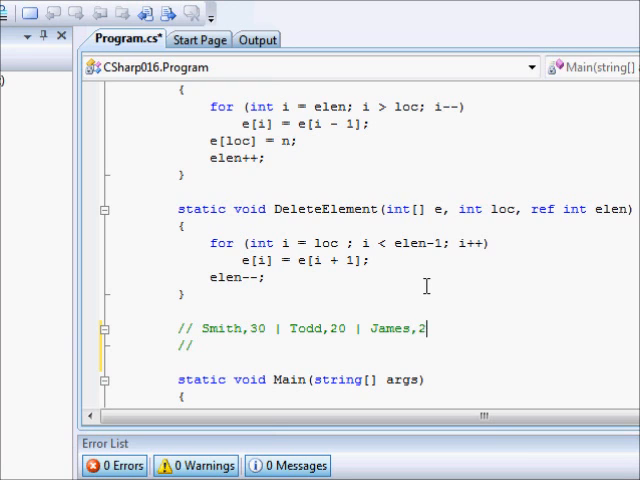
type("5")
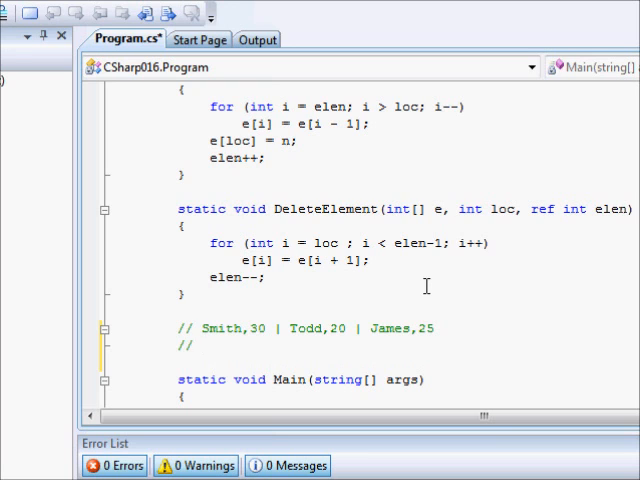
type("[")
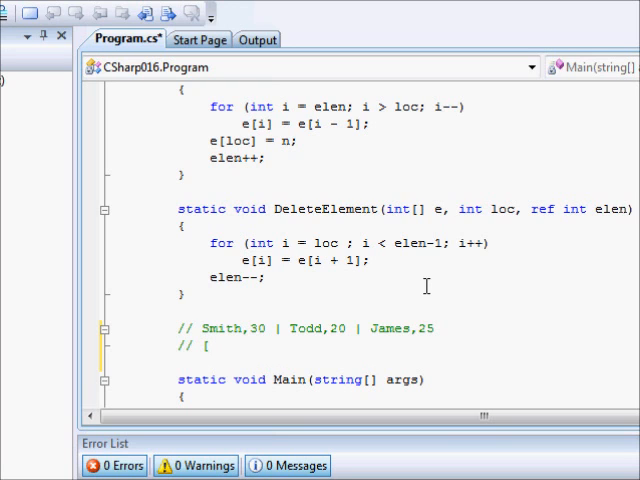
Fill the ages list comment with [30,20,25] and start a new comment line below it.
type("30,")
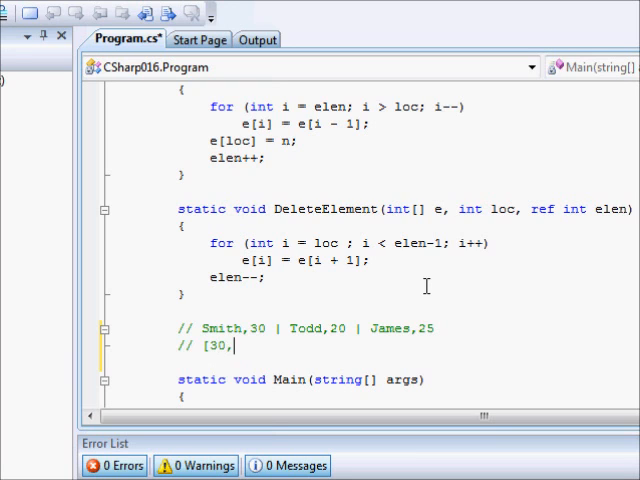
type("20,")
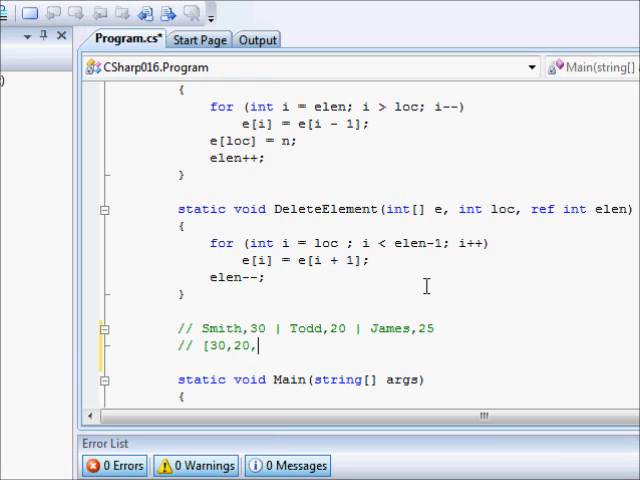
type("25")
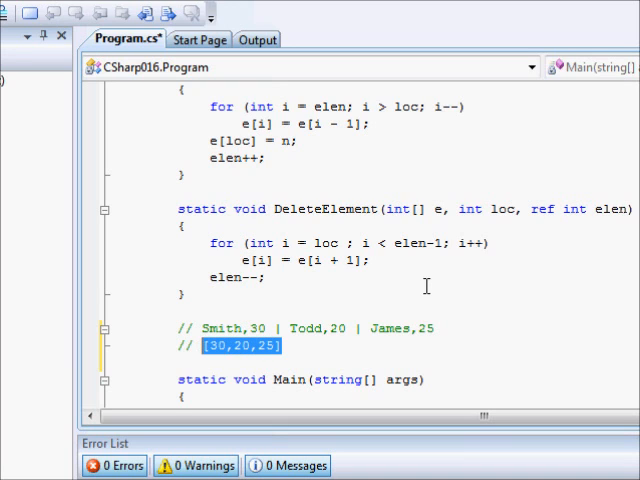
left_click(282, 344)
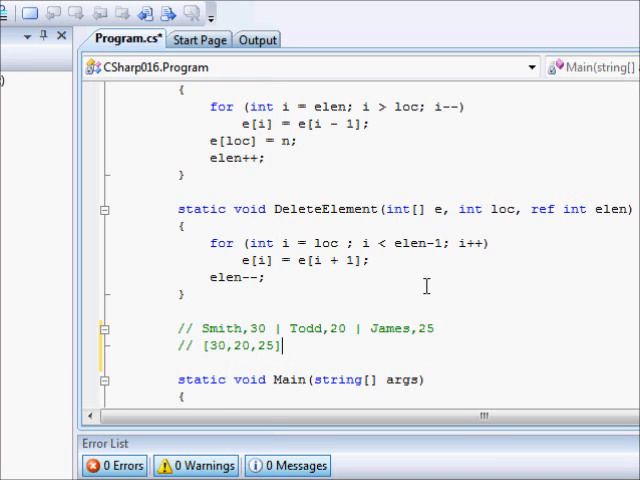
key("enter")
type("//")
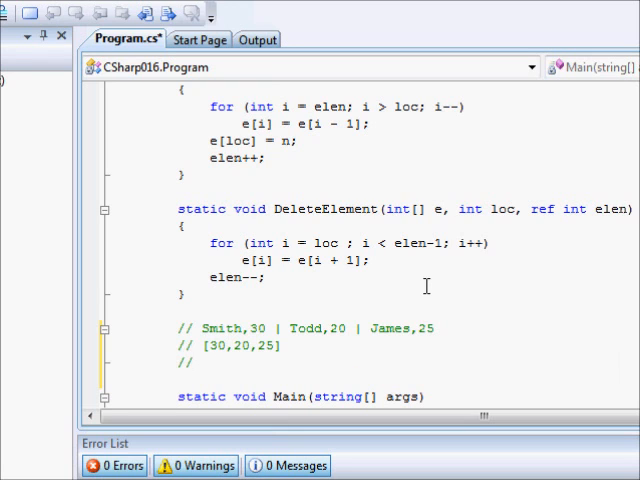
Add the names list [Smith,Todd,James] on the new comment line.
type("[")
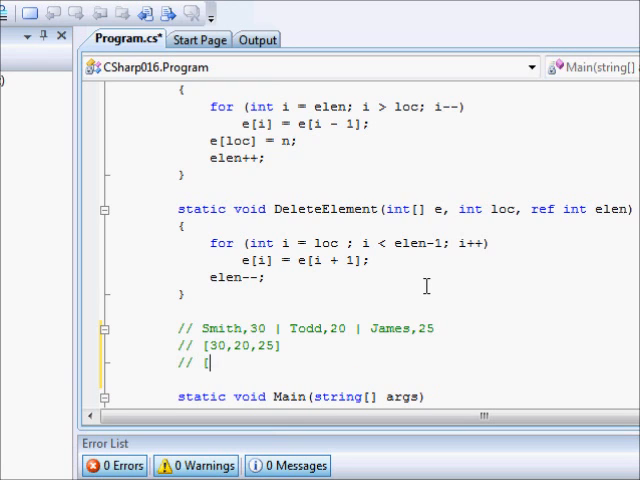
type("Smith,")
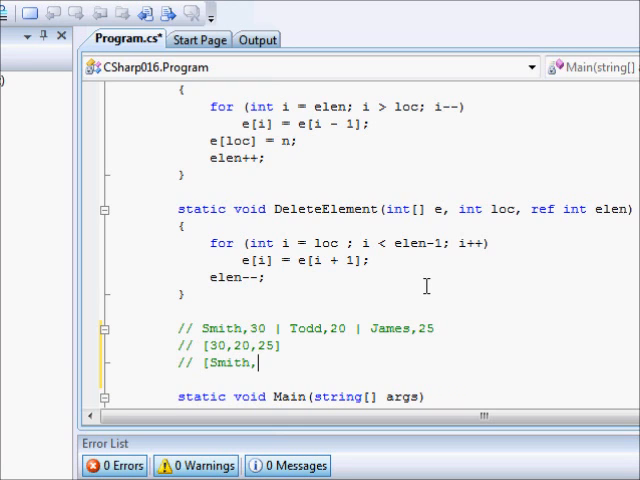
type("Todd,J")
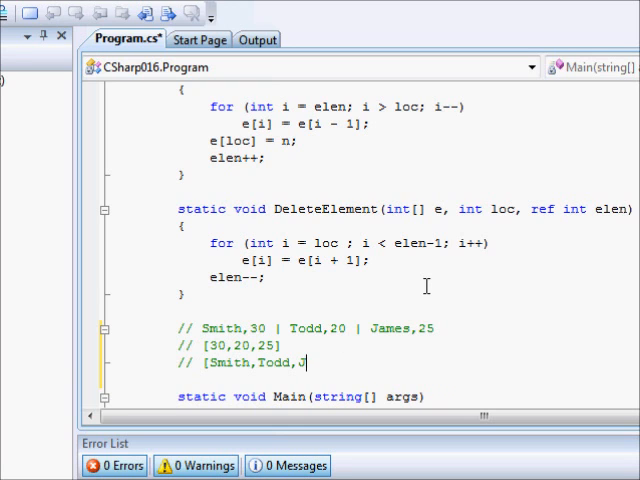
type("ames]")
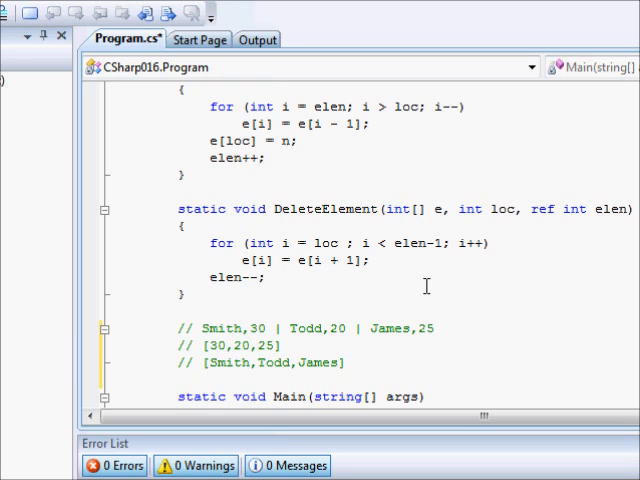
Highlight matching entries (Todd, 30) across the pairs comment and the parallel lists to compare them.
double_click(222, 328)
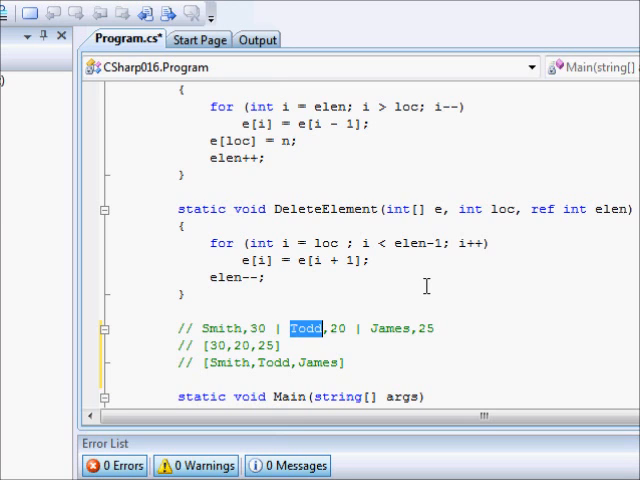
double_click(388, 328)
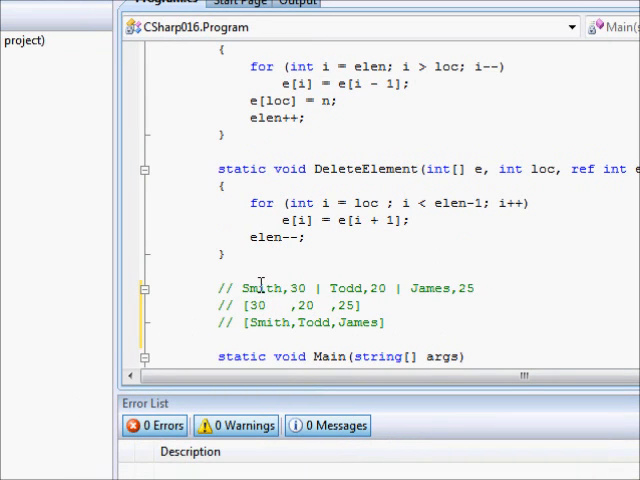
double_click(260, 288)
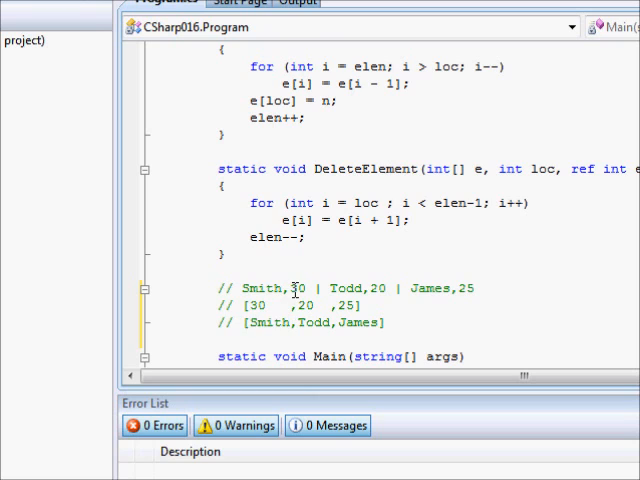
double_click(304, 288)
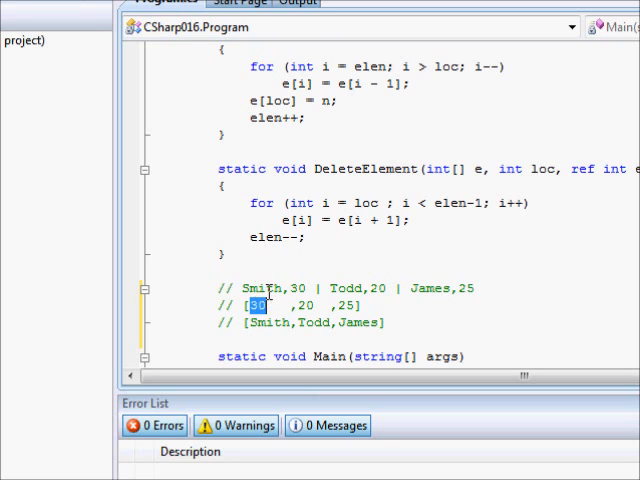
mouse_move(264, 312)
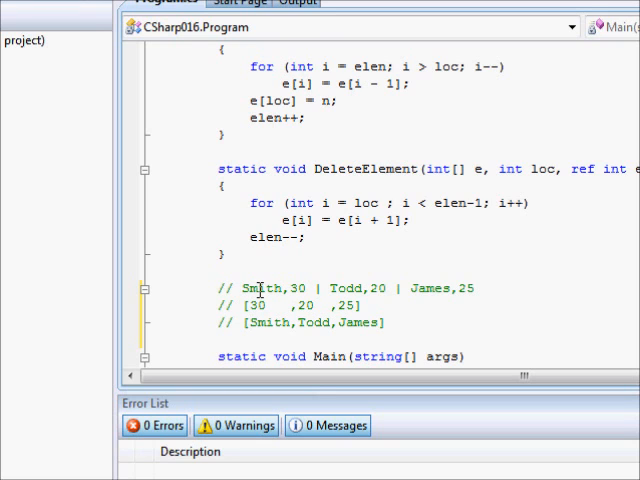
mouse_move(296, 288)
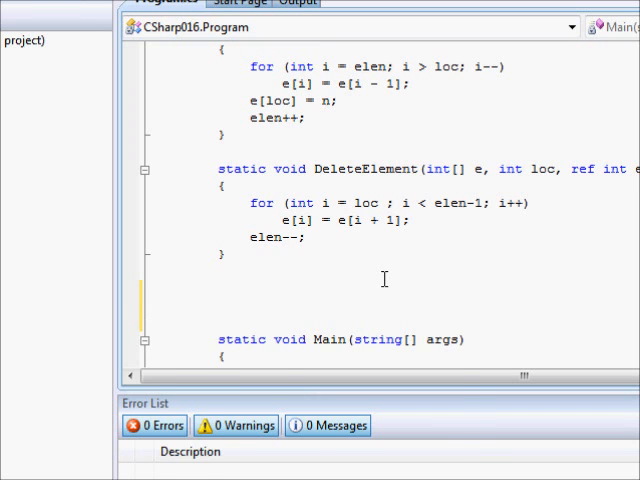
Declare static void ReadNameAge(String[] names, int[] ages, ref len) above Main.
type("static")
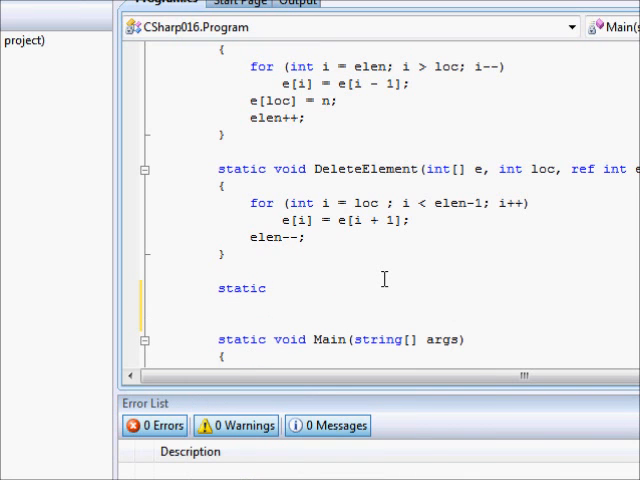
type("void")
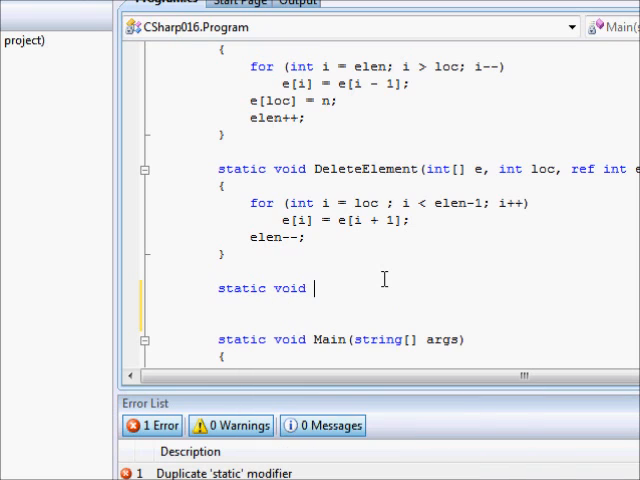
type("Read")
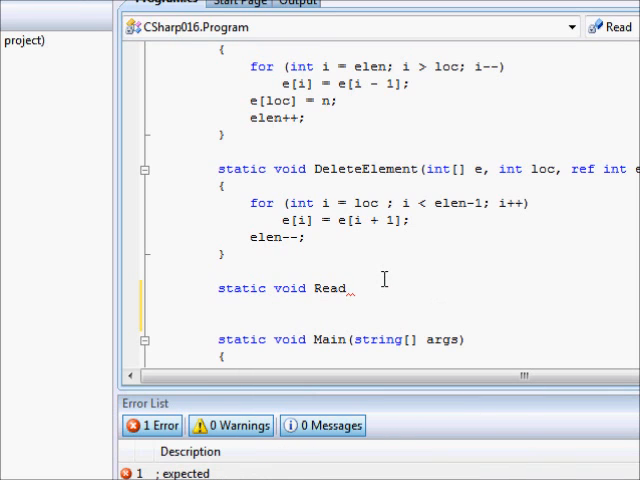
type("NameA")
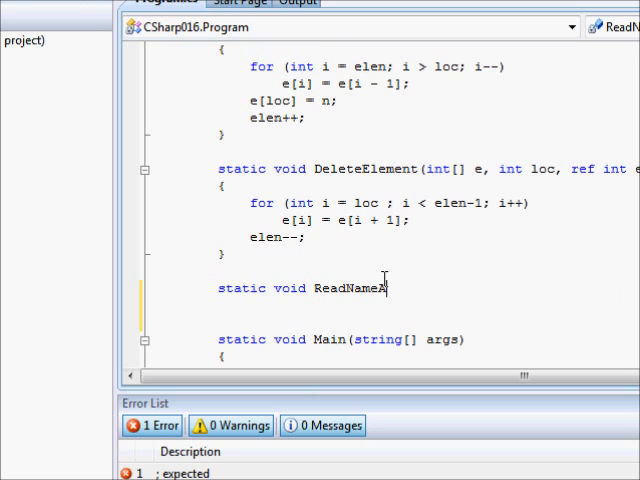
type("ge(String[] names,")
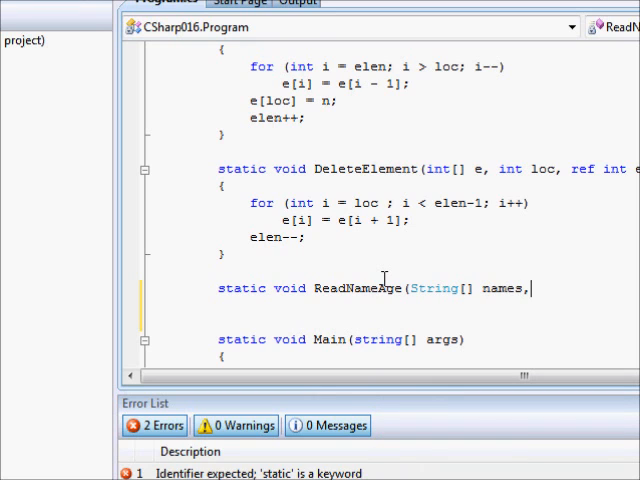
type("int[]")
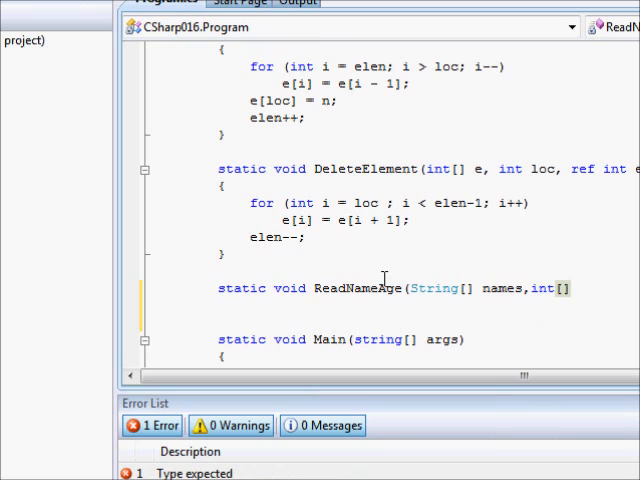
type("ages")
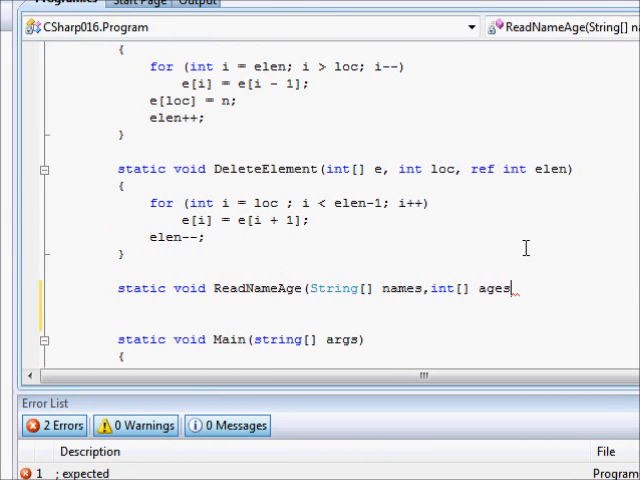
type(",ref")
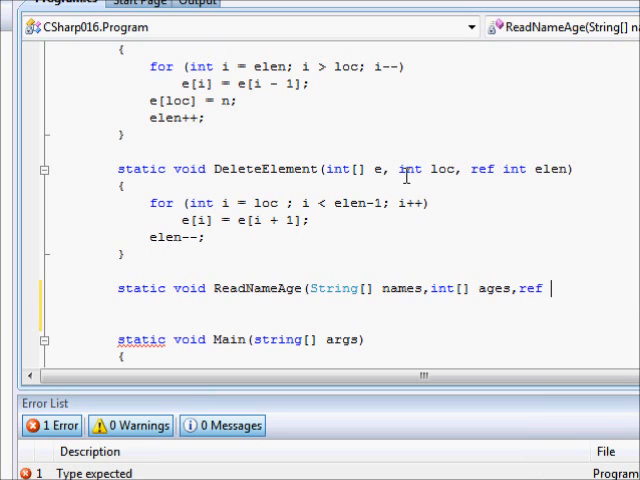
type("l")
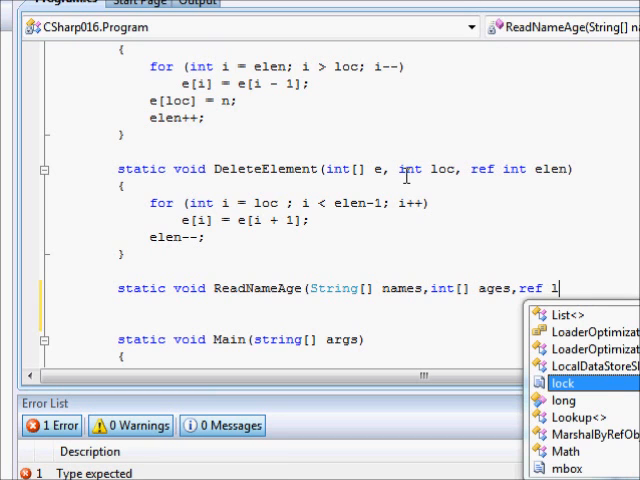
type("en)")
type("{")
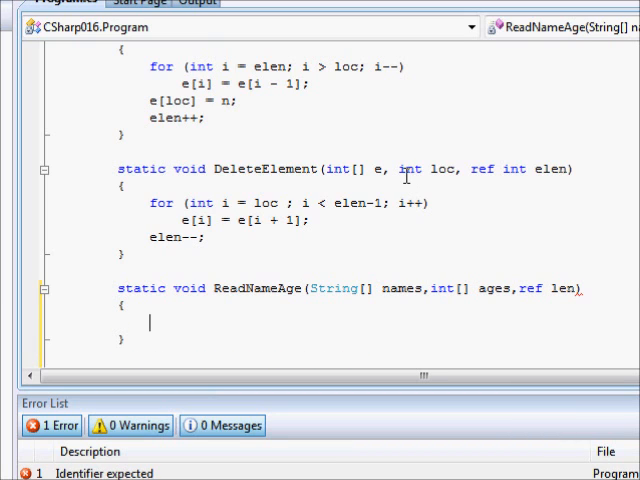
Have ReadNameAge write the prompt "Enter the number of elements:" to the console.
type("l")
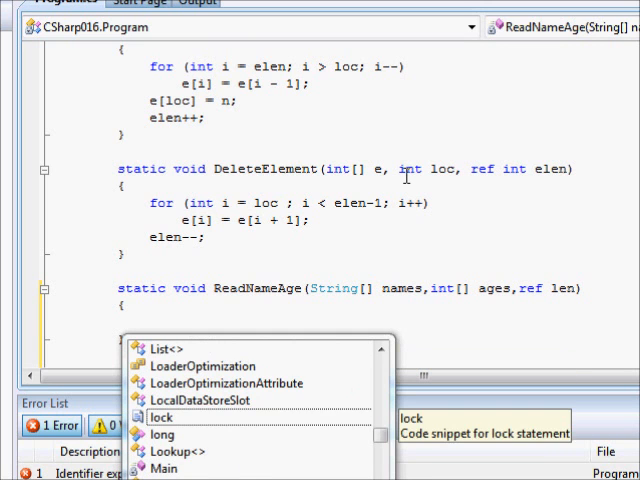
type("System.")
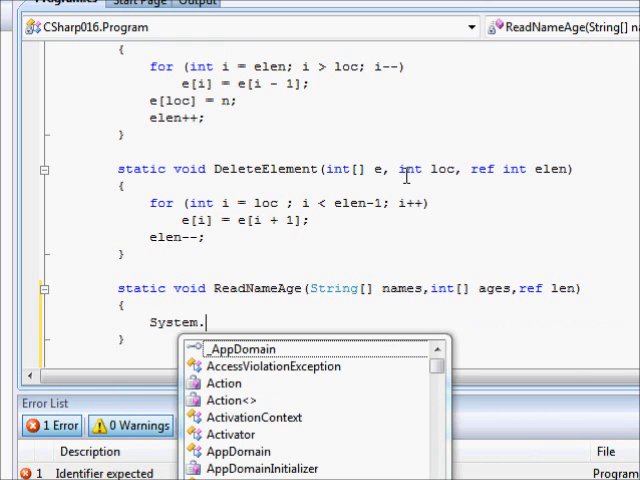
type("con")
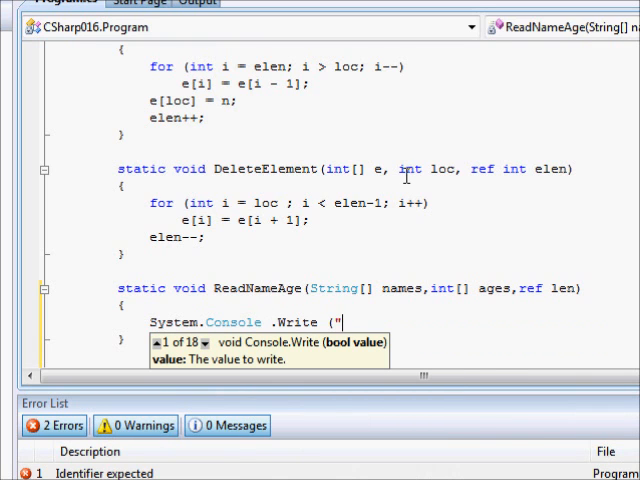
type("Enter the number of")
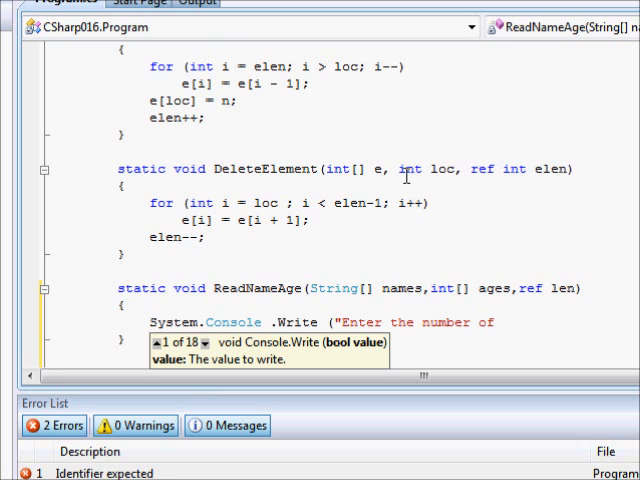
type("elements:\");")
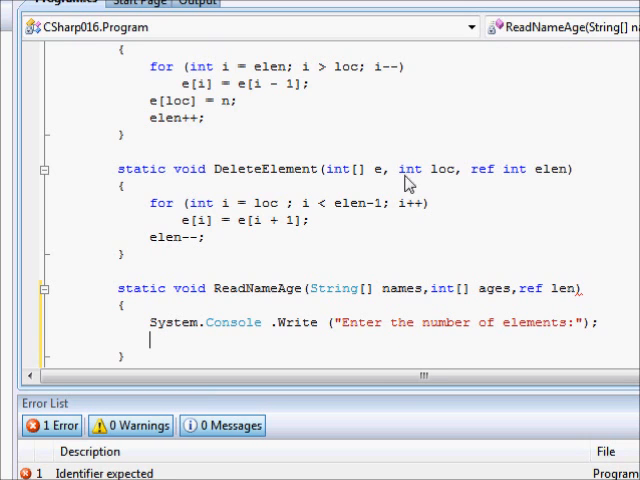
Parse the console input into len with int.Parse and make len a ref int parameter.
type("len=")
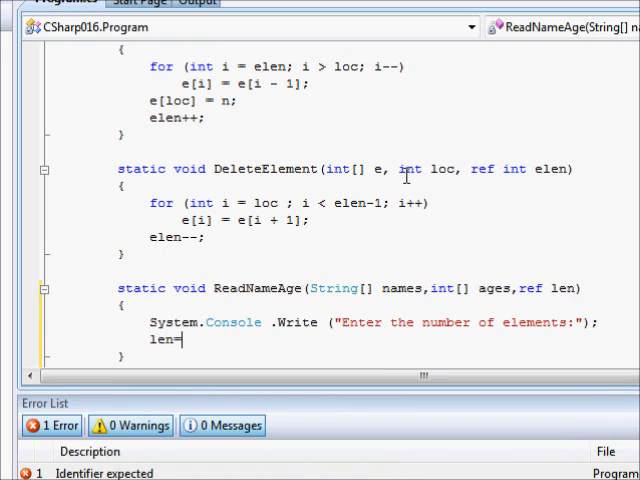
type("int.Parse")
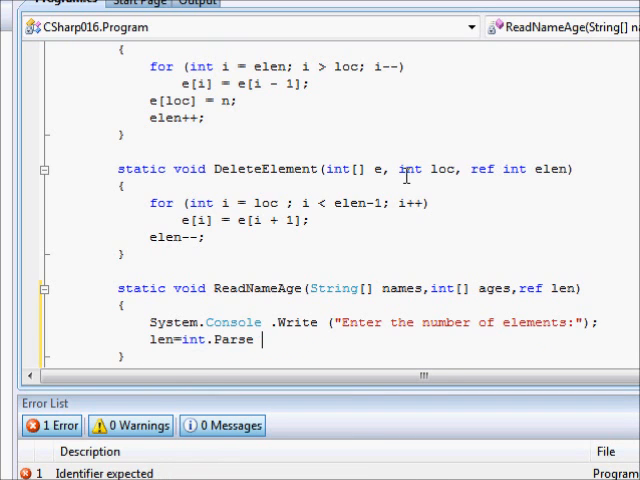
type("(System.c")
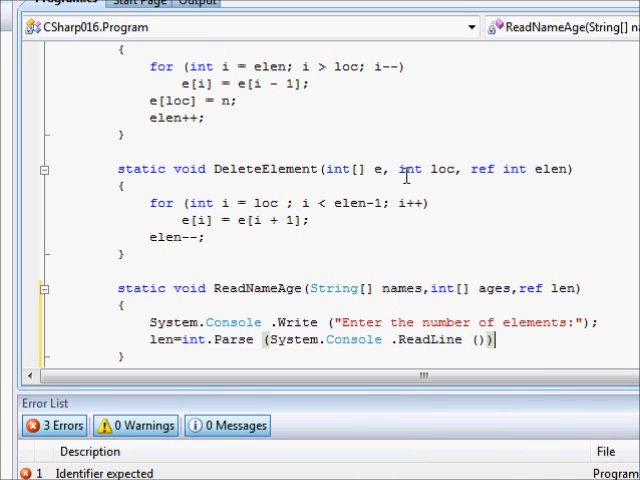
type(";")
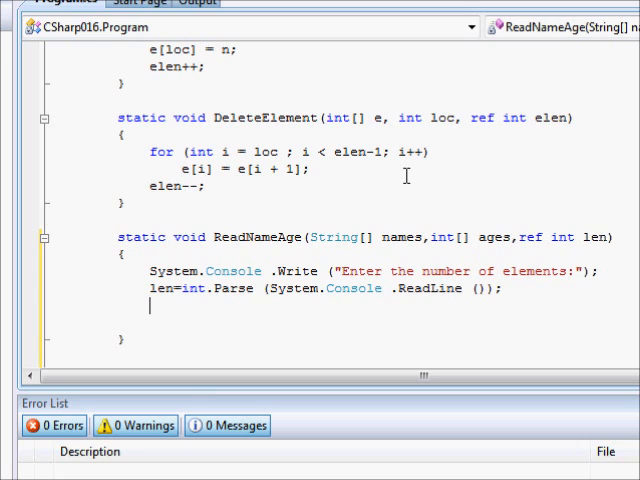
type("nam")
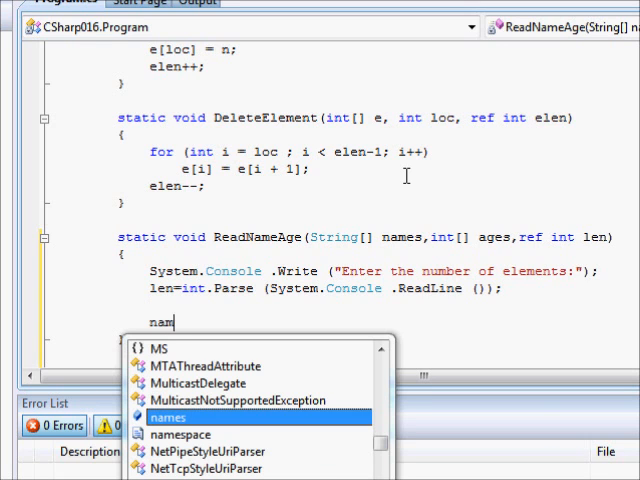
type("es")
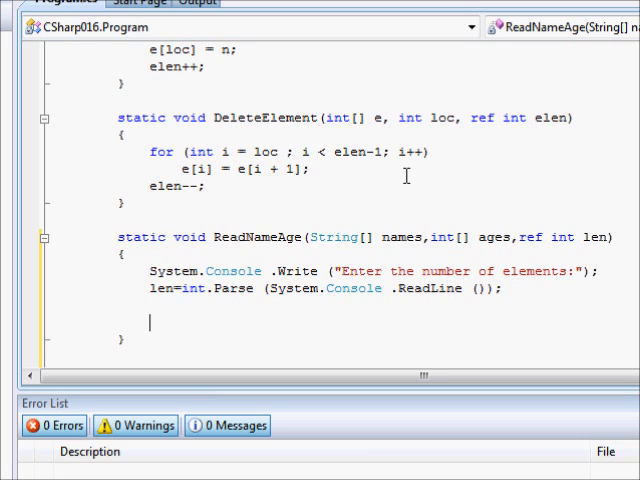
Add a for loop over len that prompts for each name by number with Console.Write.
type("for(int i=0")
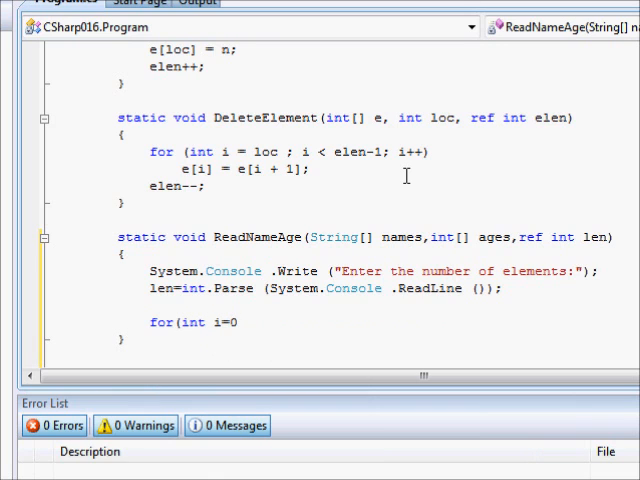
type(";i<")
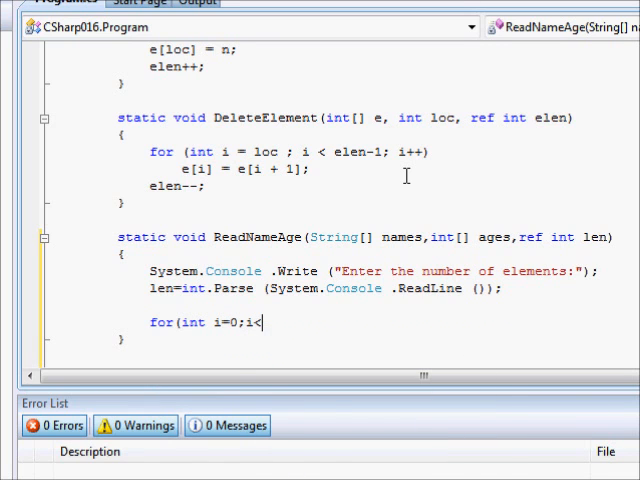
type("len;i++")
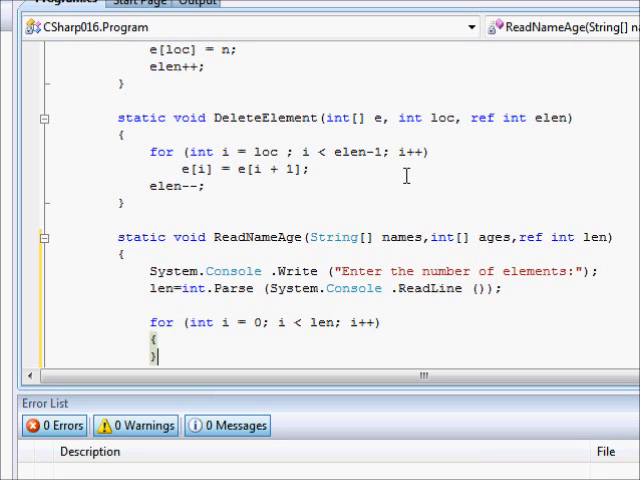
scroll("down", 3)
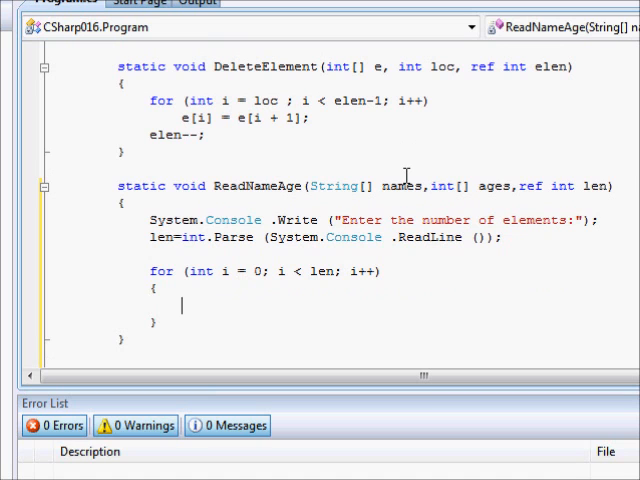
type("System.Console .")
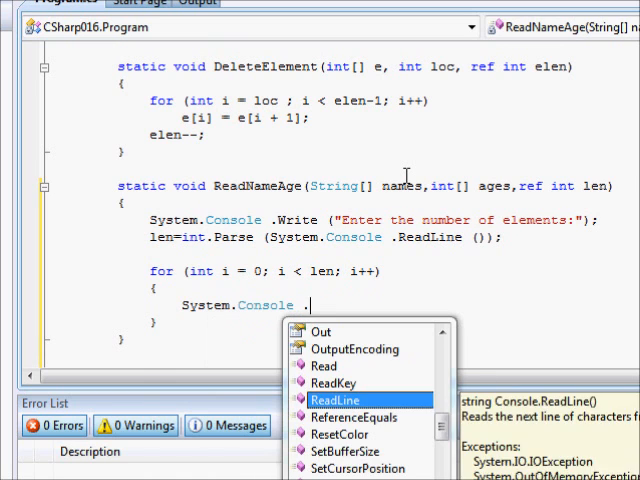
type("Write")
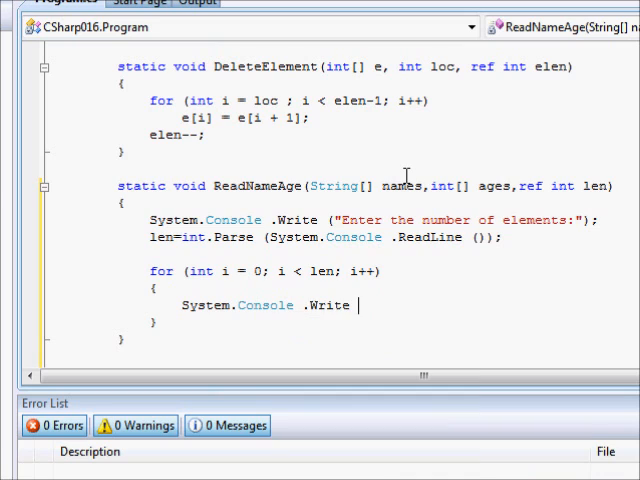
type("(\"Enter the")
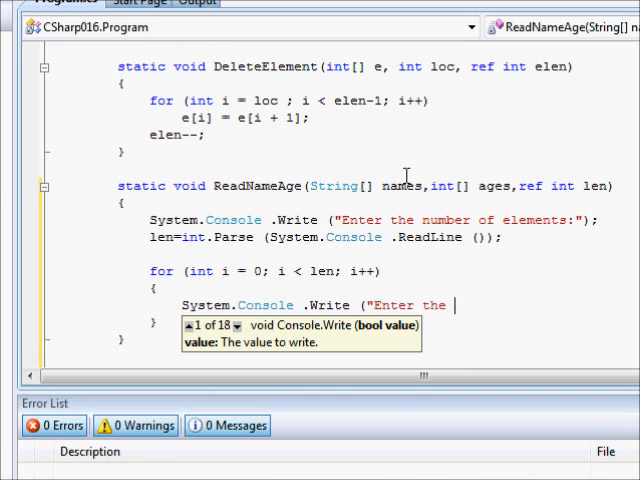
type("name {0}:")
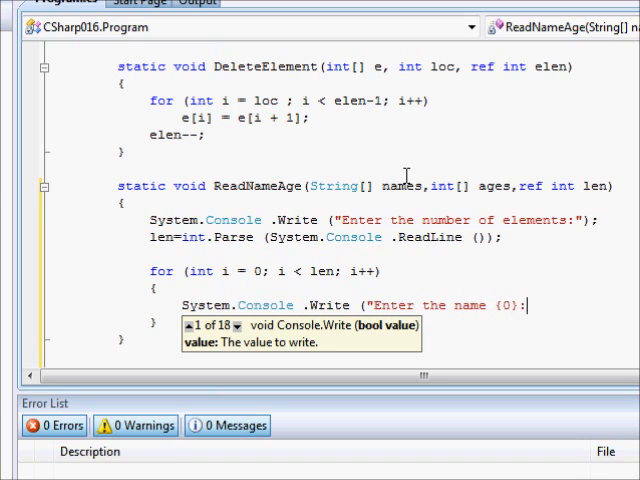
type(",")
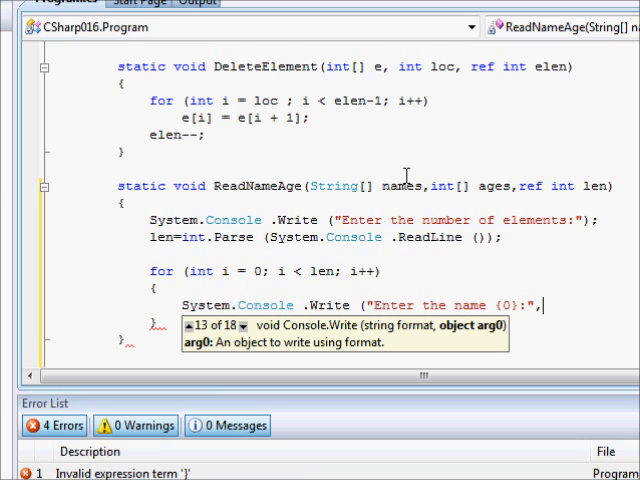
type("(i + 1));")
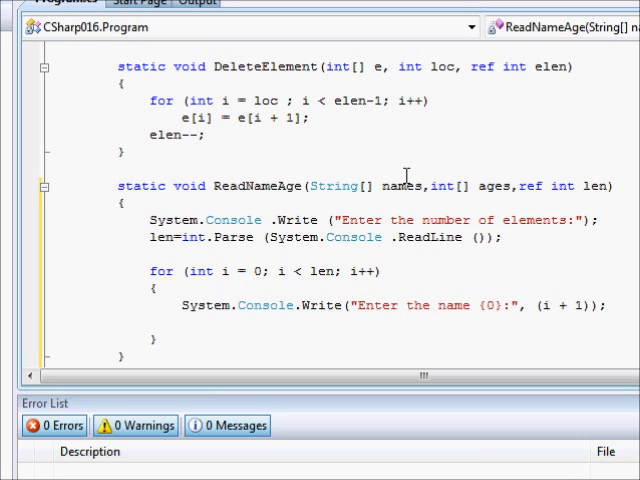
Store each entered name with names[i] = System.Console.ReadLine();.
type("names[i")
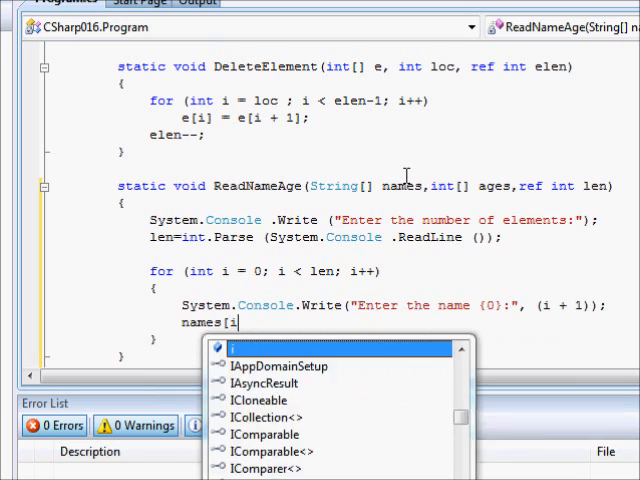
type("]=")
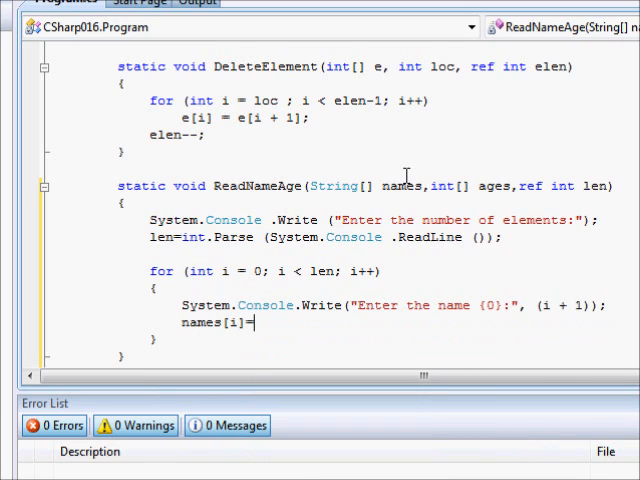
type("System")
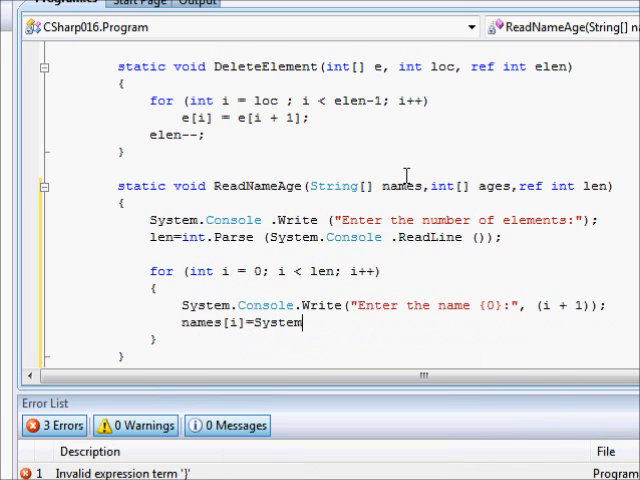
type(".Console.re")
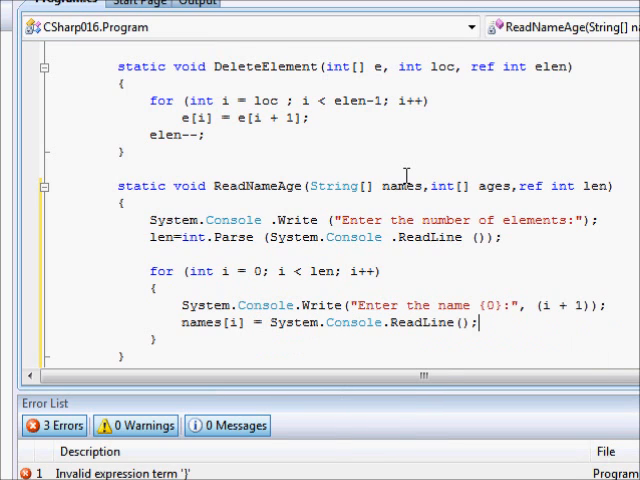
type(";")
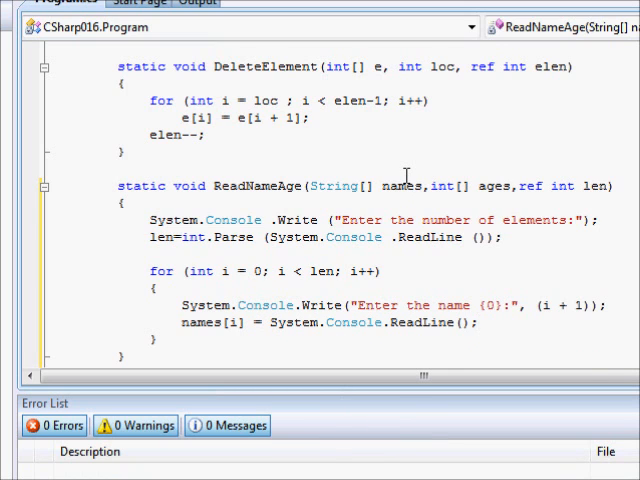
Inside the loop, add System.Console.Write("Enter age {0}:", (i+1));.
scroll("down", 3)
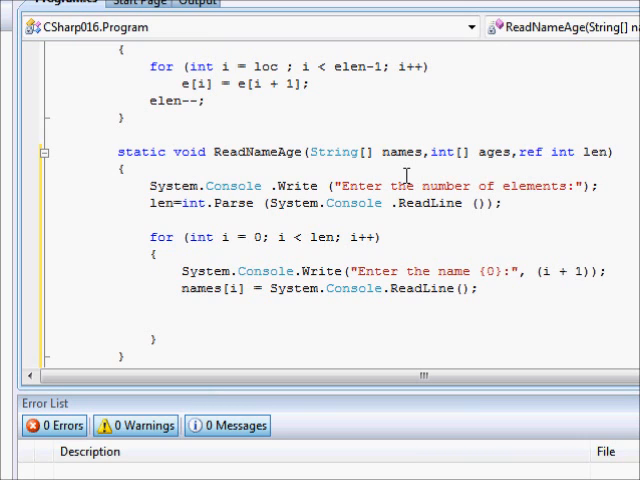
type("s")
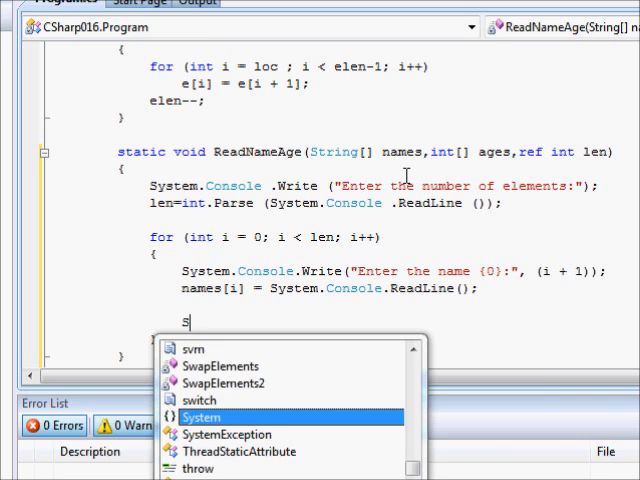
type("ystem.Console .Write (\"E")
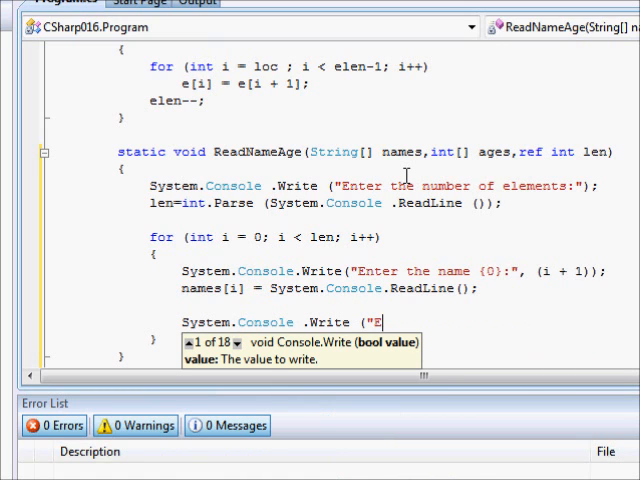
type("nter age")
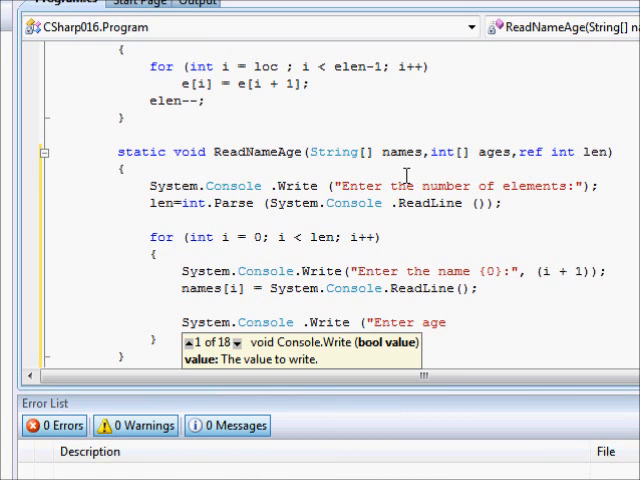
type("{0}:\"")
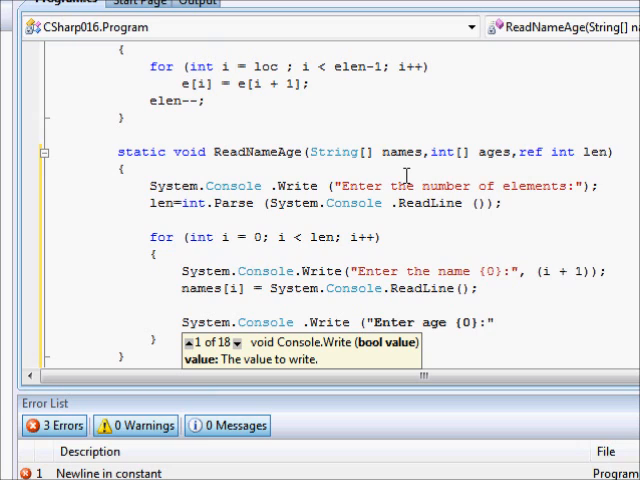
type(",(i")
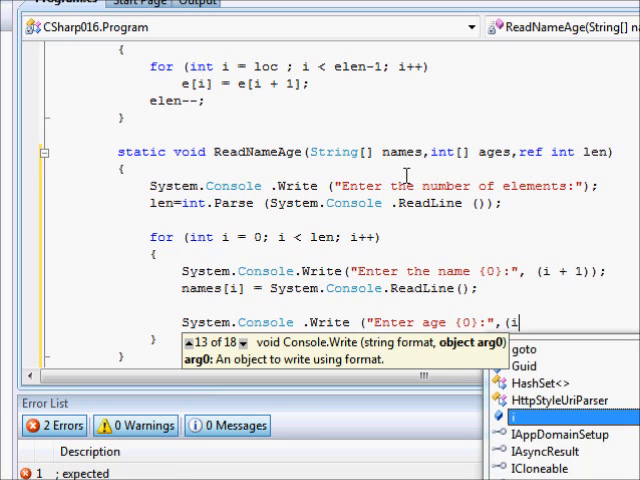
type("+1)")
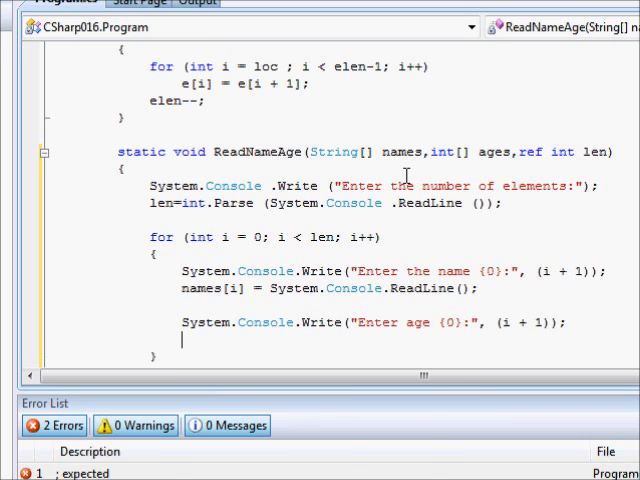
Parse the entered age into ages[i] with int.Parse(System.Console.ReadLine()).
type("ages[")
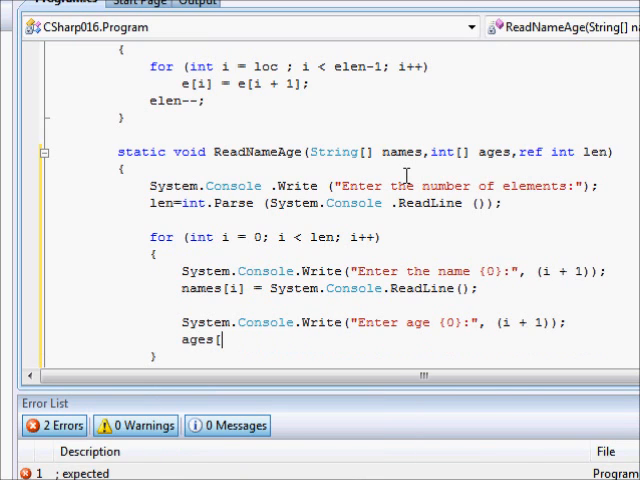
type("i]=")
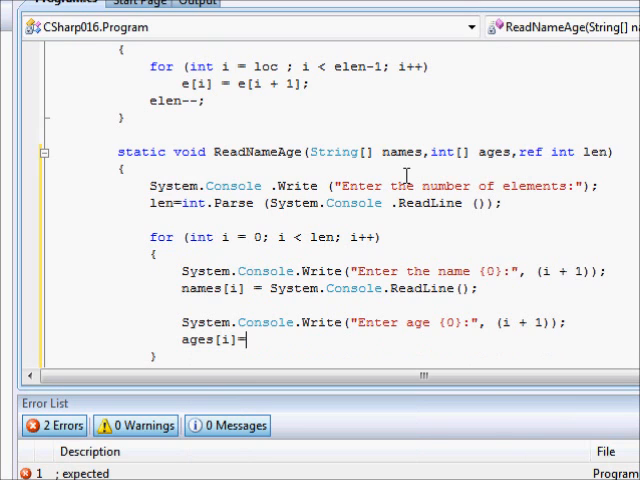
type("int.Parse (")
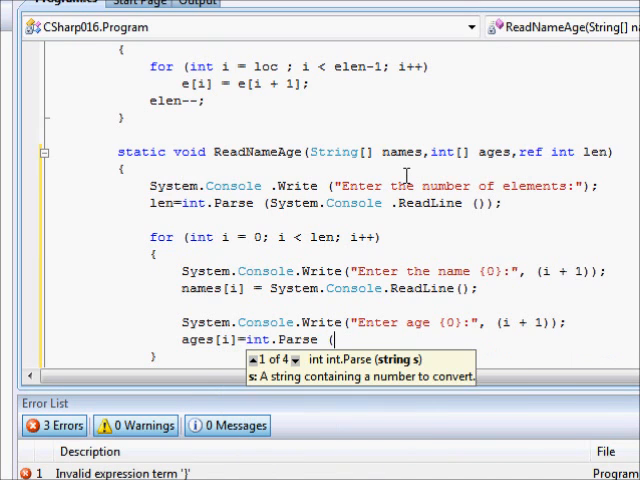
type("System.")
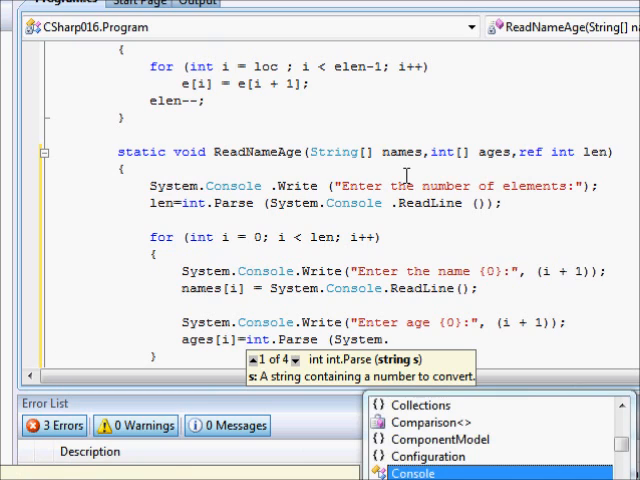
type("re")
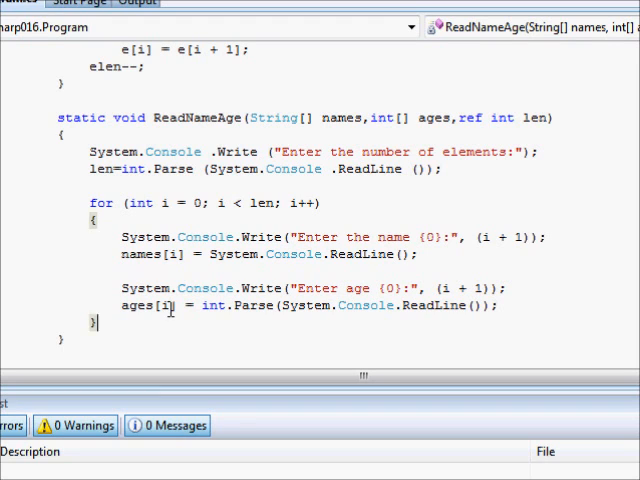
Declare static void PrintNameAge(String[] names, int[] ages, int len) and open its body.
scroll("down", 3)
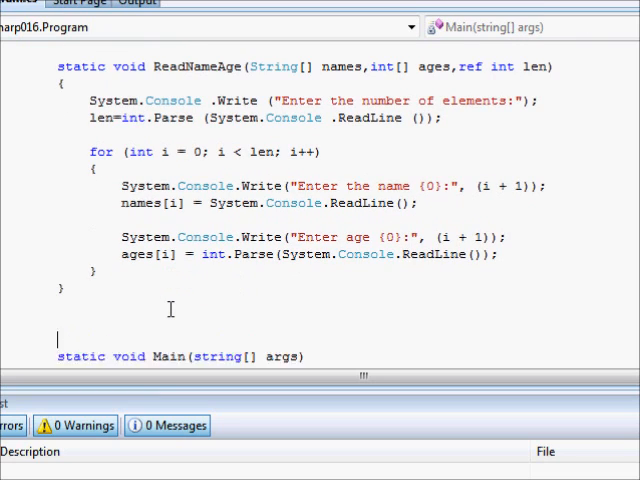
key("Backspace")
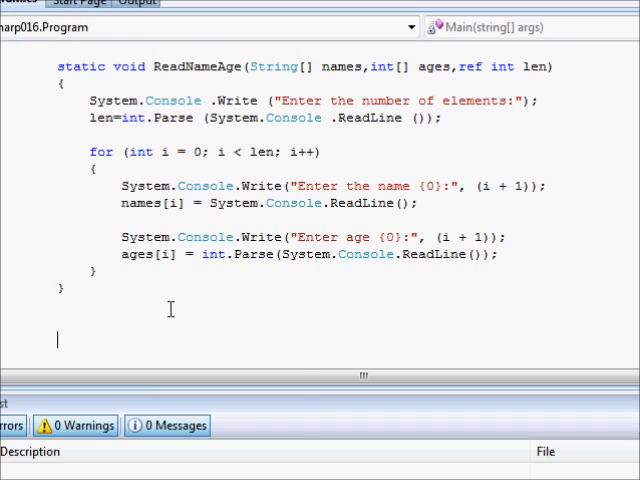
type("static void Print")
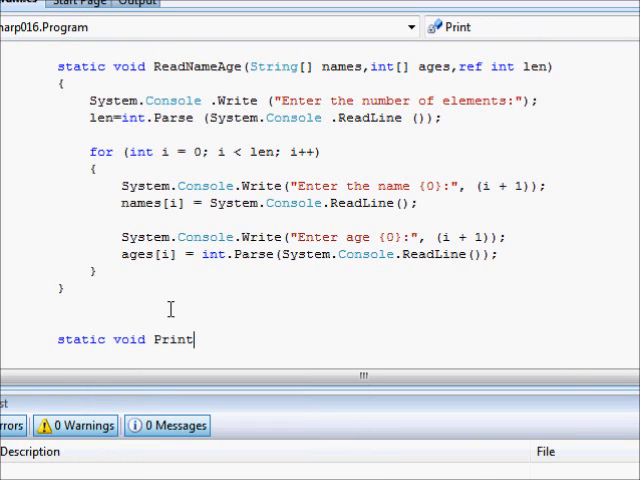
type("NameAg")
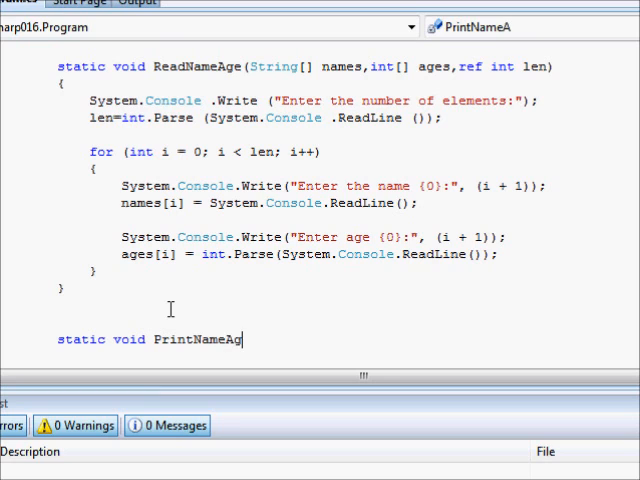
type("e(")
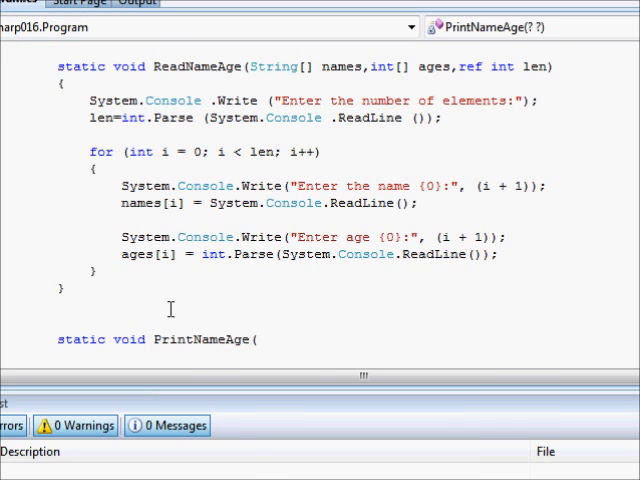
type("String")
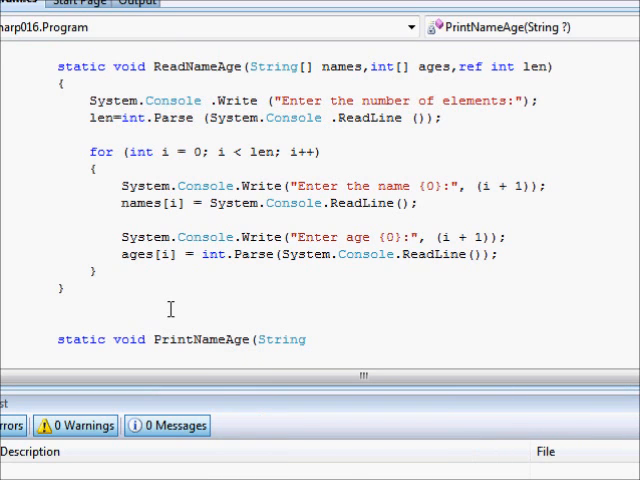
type("[]")
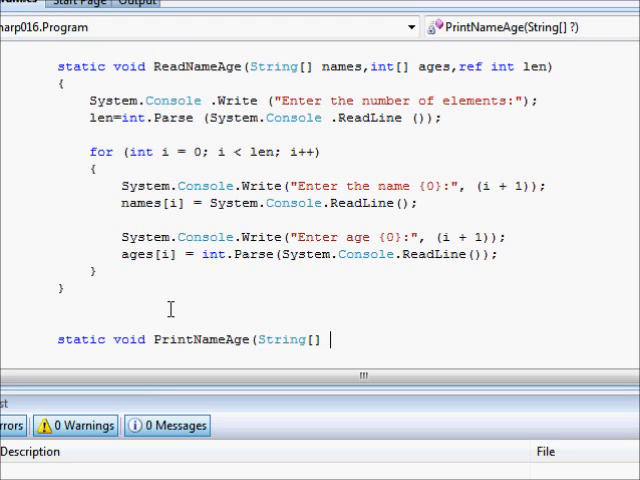
type("names,int")
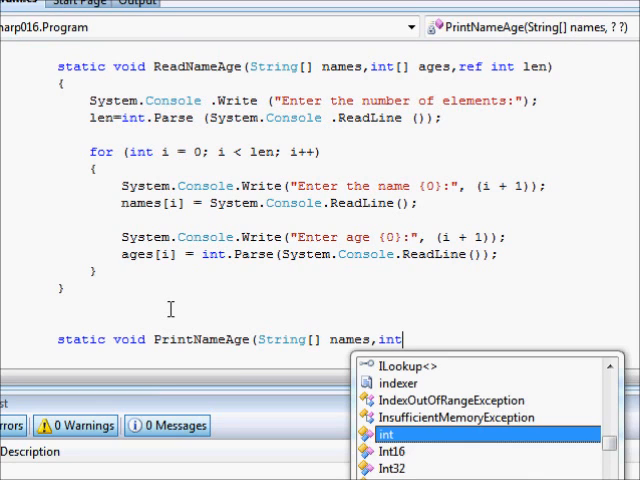
type("[] ages")
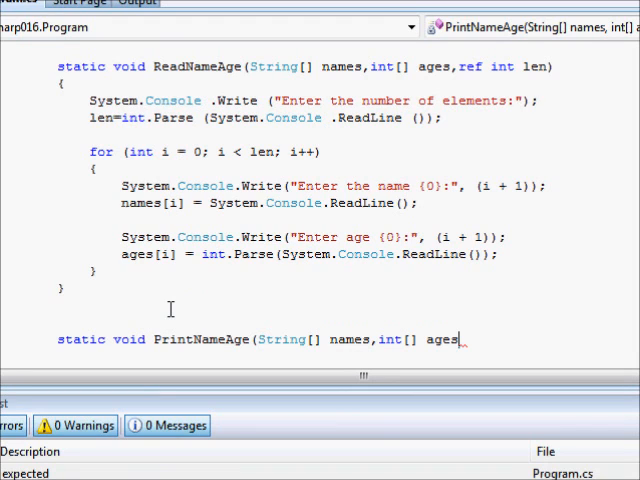
type(",int len")
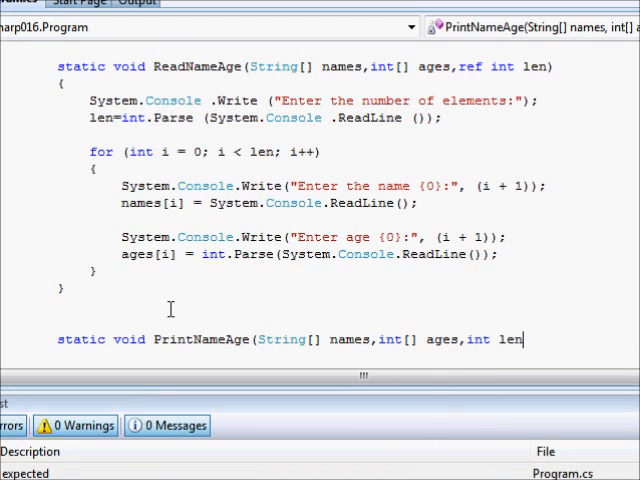
key("enter")
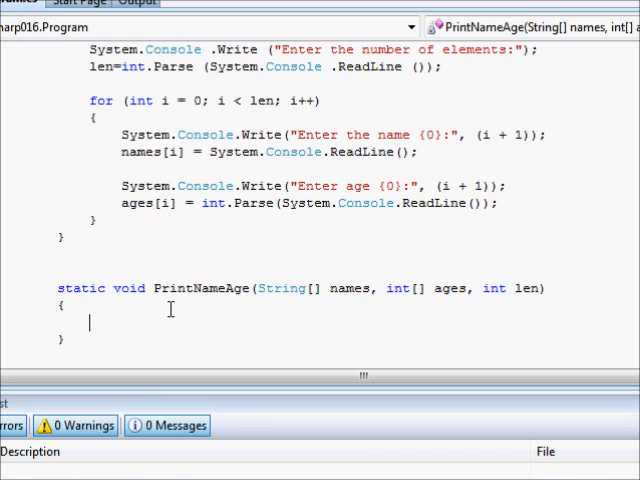
Add a for loop over len containing an empty System.Console.WriteLine call.
type("for(int")
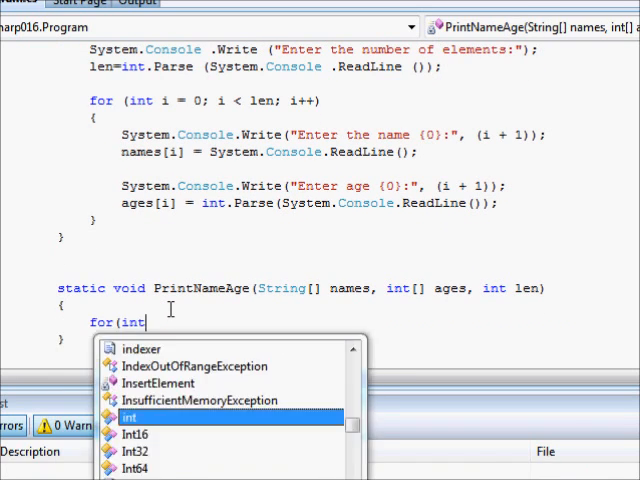
type("i=0;i")
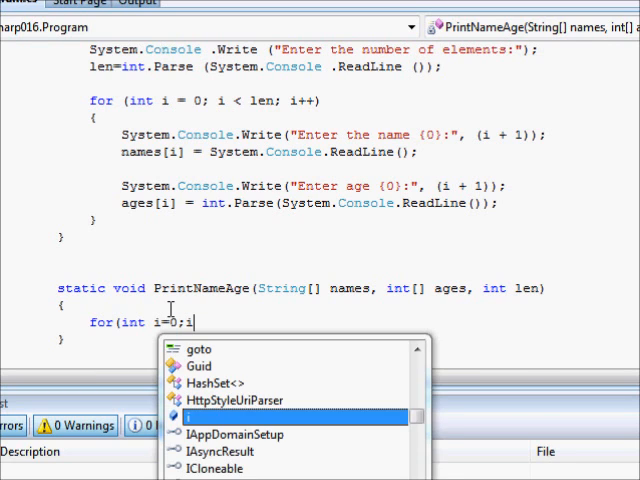
type("<len;i")
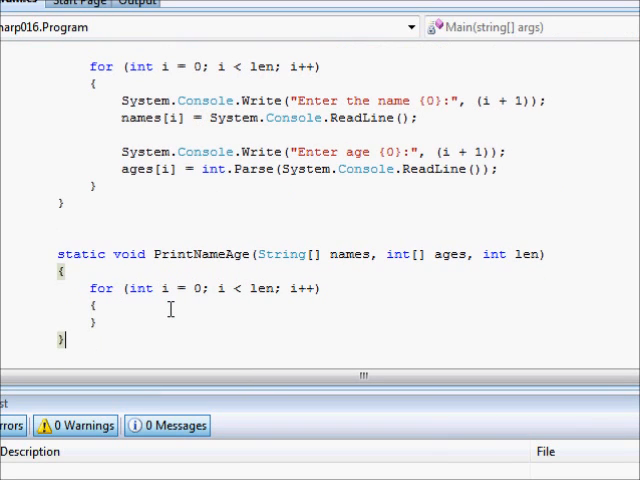
type("s")
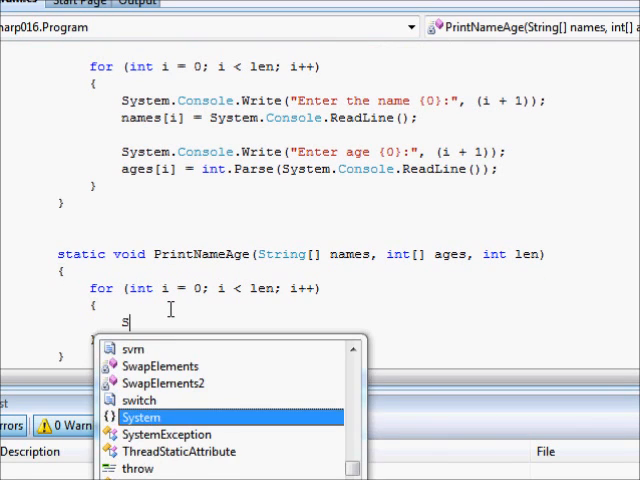
type("ystem.Console.")
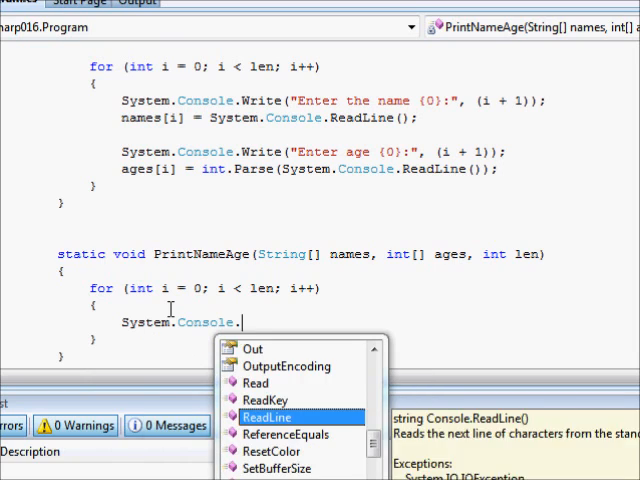
type("WriteLine")
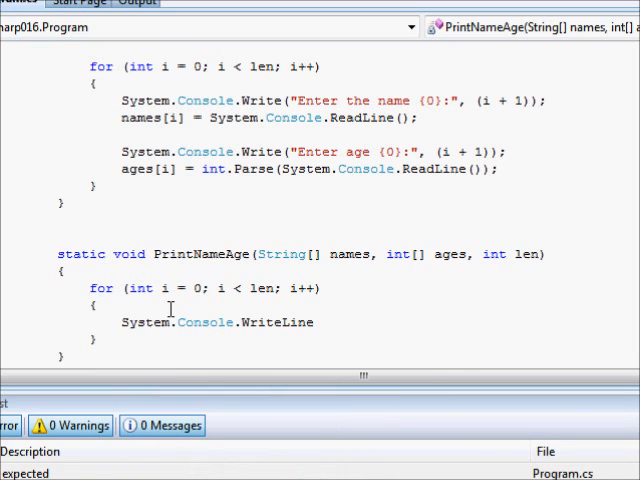
type("(\"\")")
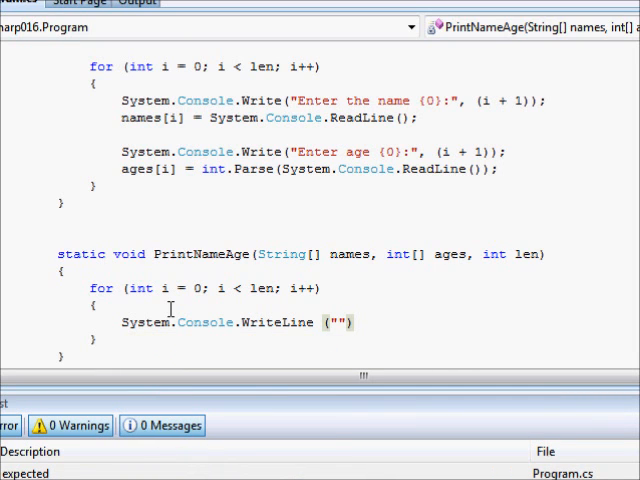
type(";")
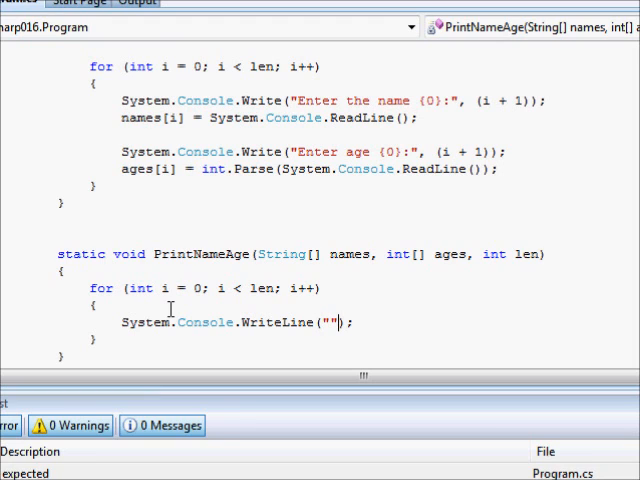
Fill the WriteLine with "Name {0} is {1} and the age is {2}." and arguments (i+1), names[i], ages[i].
type("Name")
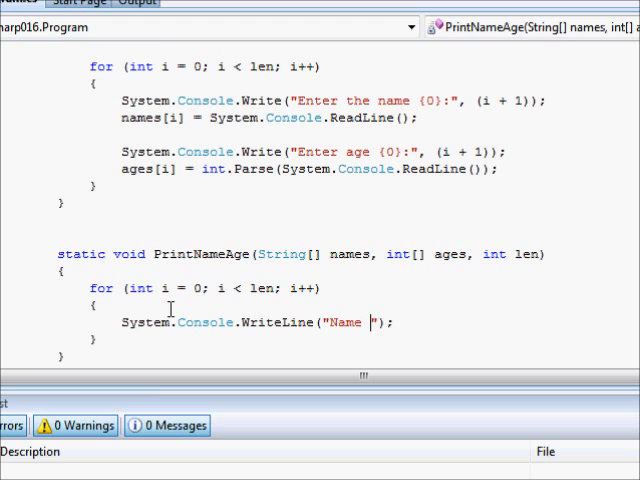
type("{0}")
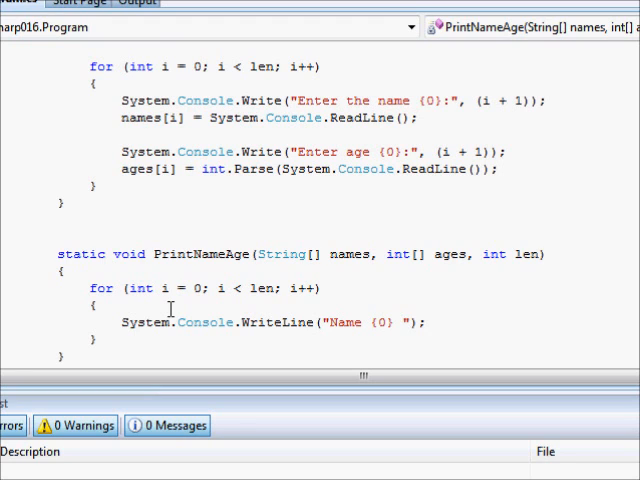
type("is {1}")
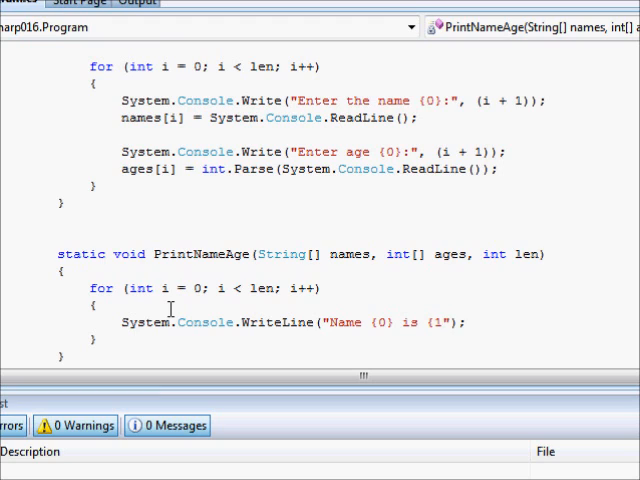
type("and")
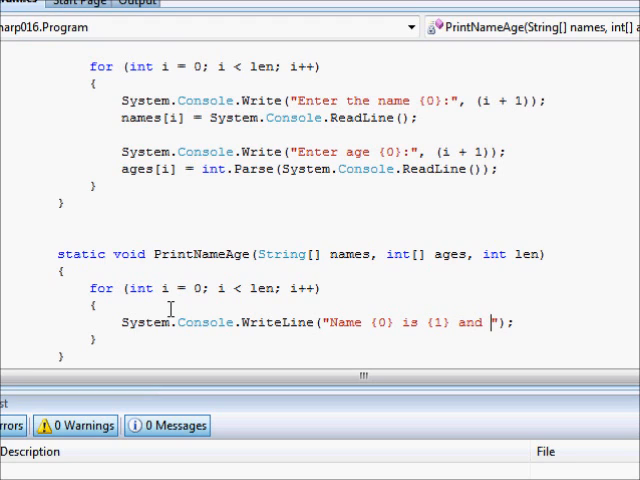
type("the age")
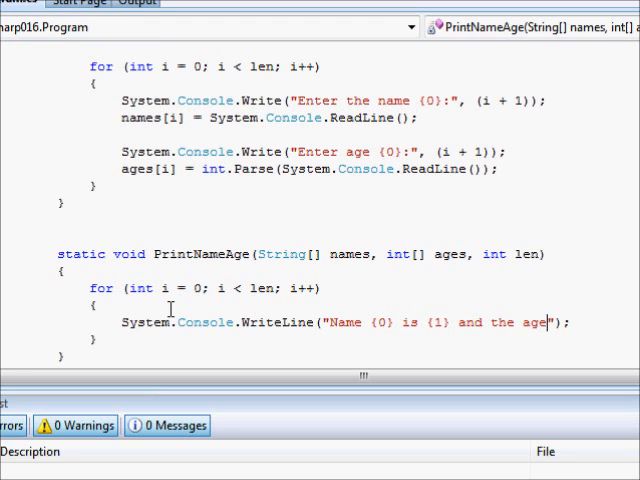
type("is {2}")
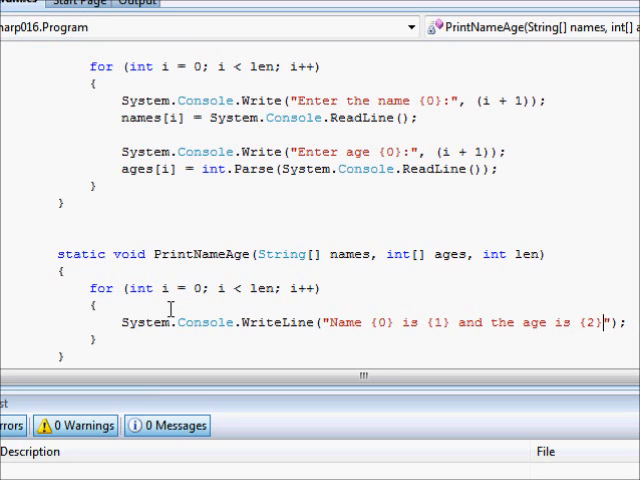
type(".")
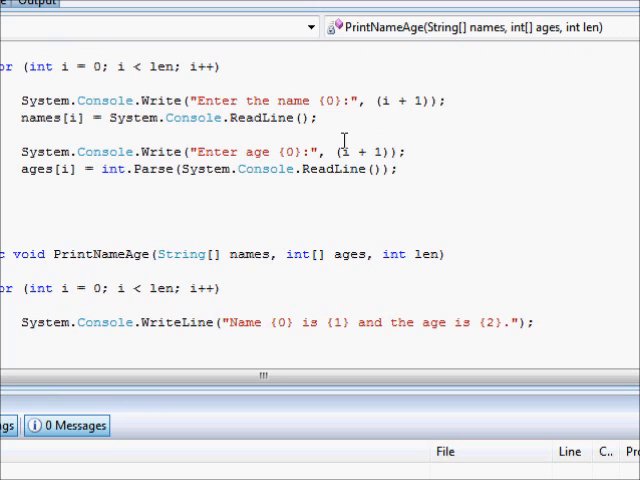
type(".")
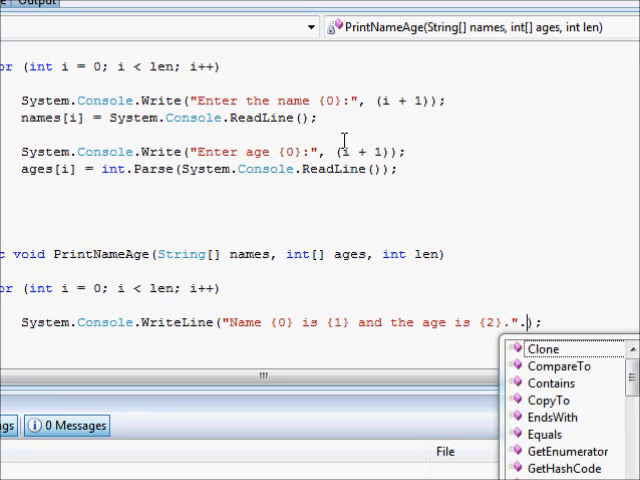
type("(i+1),")
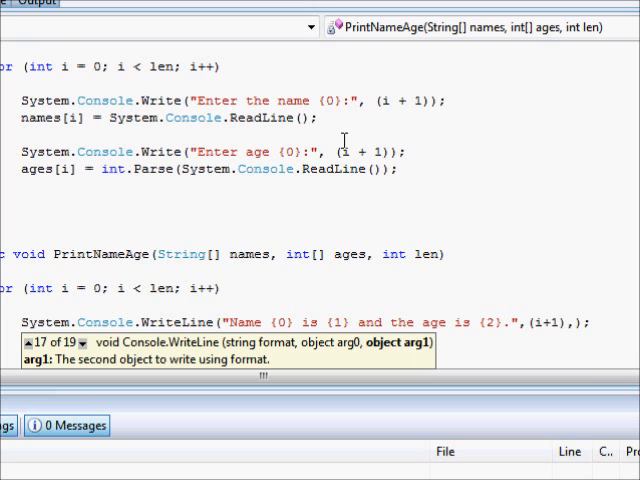
type("names[]")
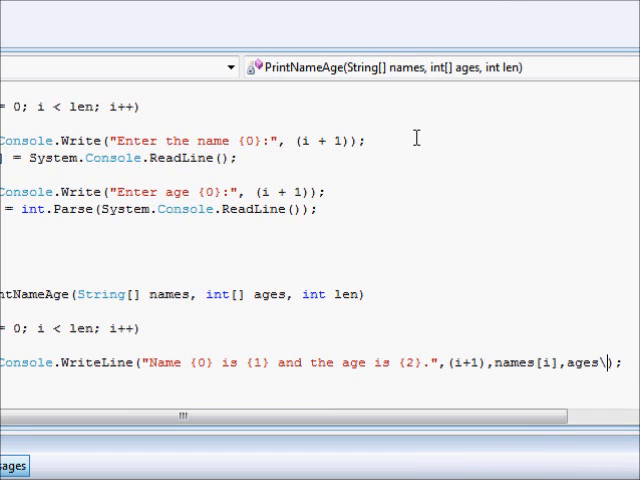
type("[")
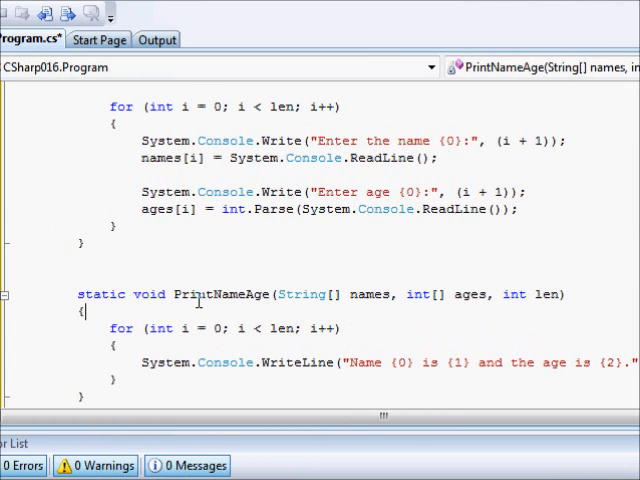
In Main, declare the String names array, the int ages array and int l=0.
scroll("down", 3)
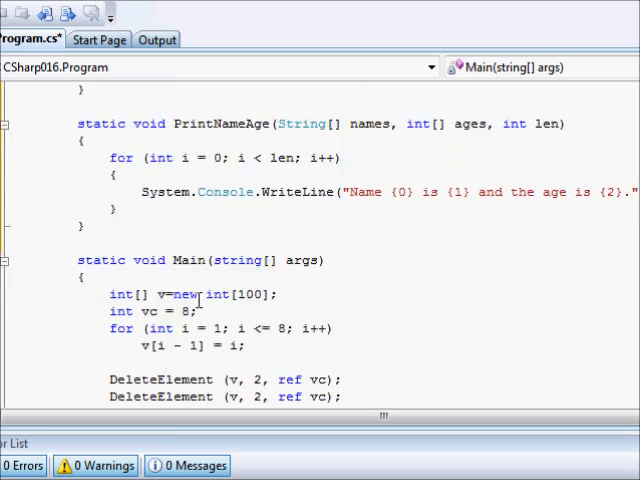
scroll("down", 3)
type("n")
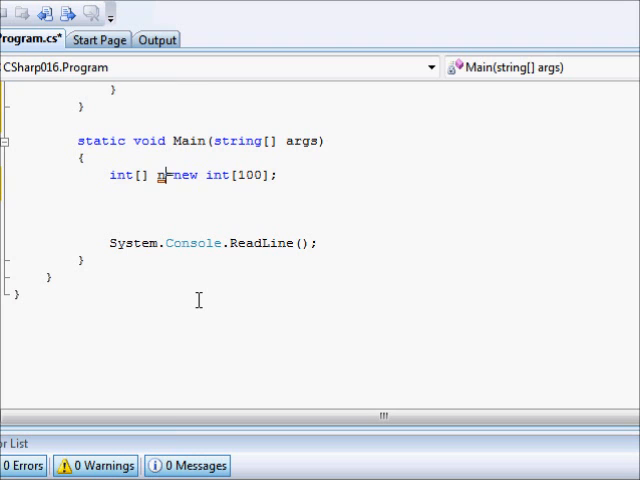
double_click(216, 176)
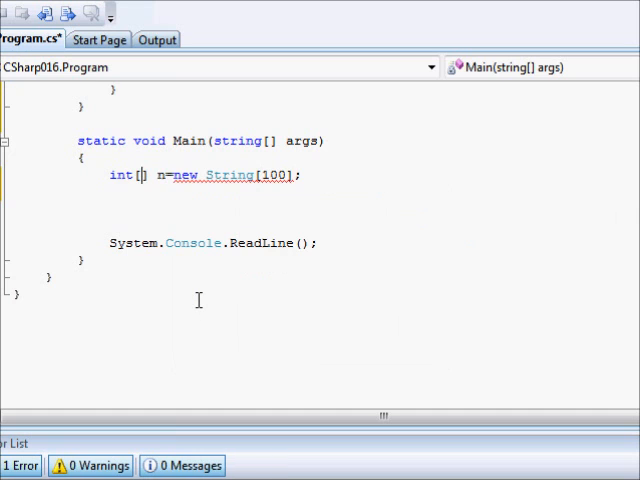
type("String")
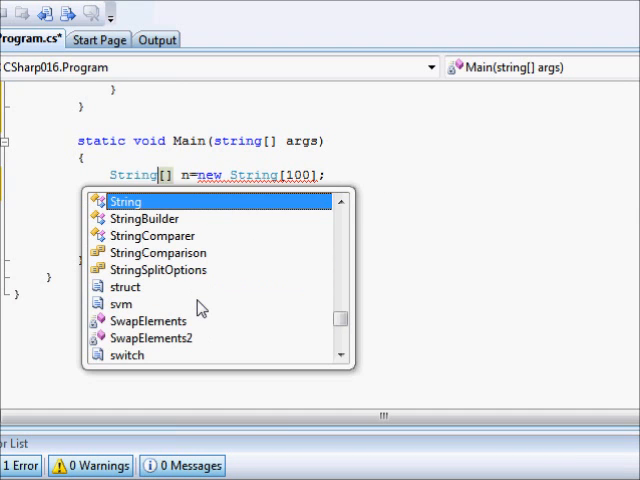
type("int    [] a=")
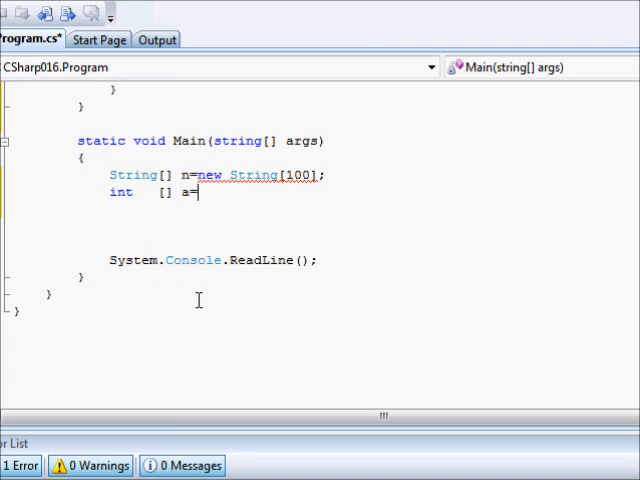
type("new int[100];")
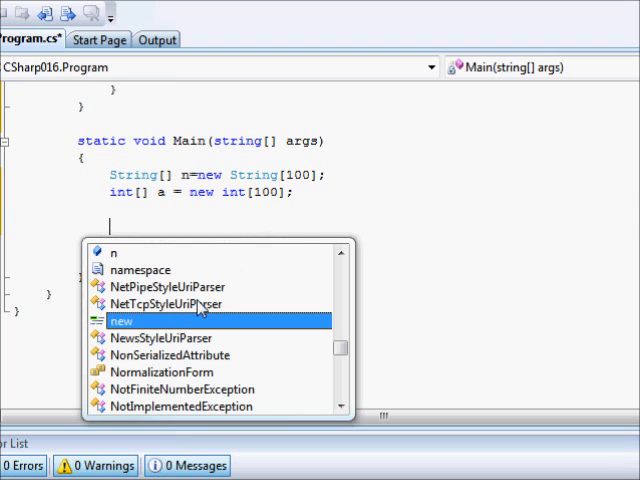
type("read")
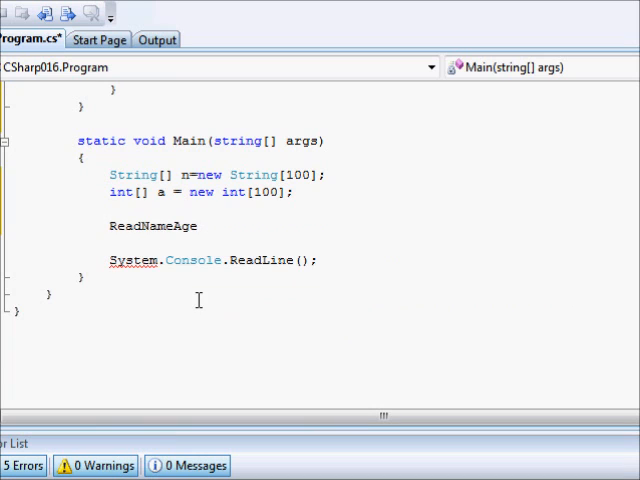
type("int")
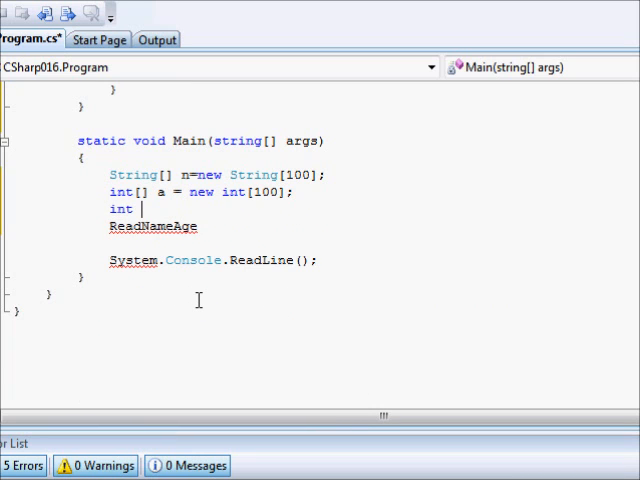
type("l=0;")
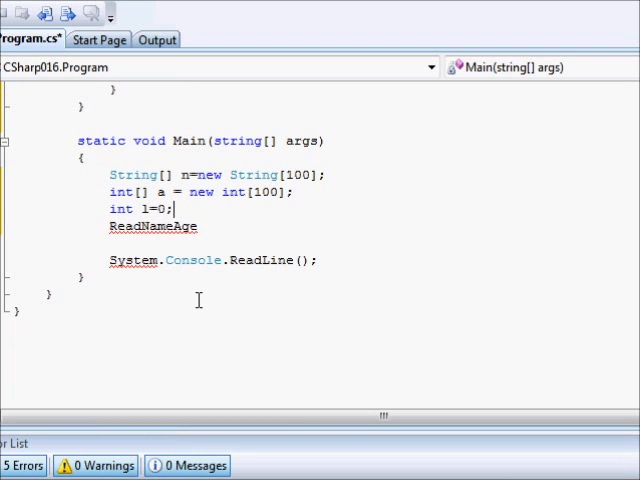
Call ReadNameAge(n, a, ref l) and then PrintNameAge(n, a, 1).
type("(")
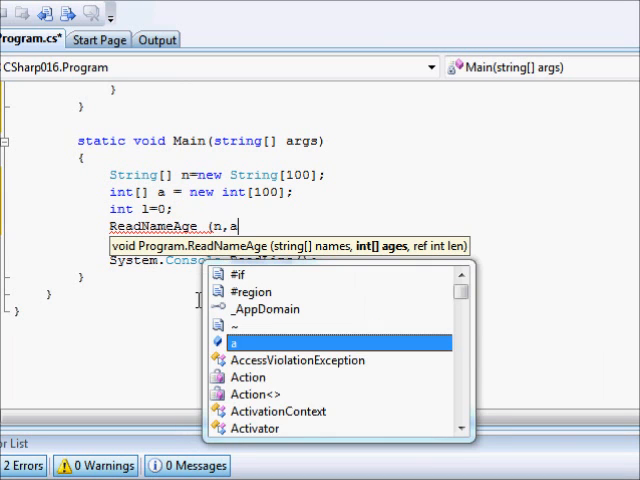
type(",ref")
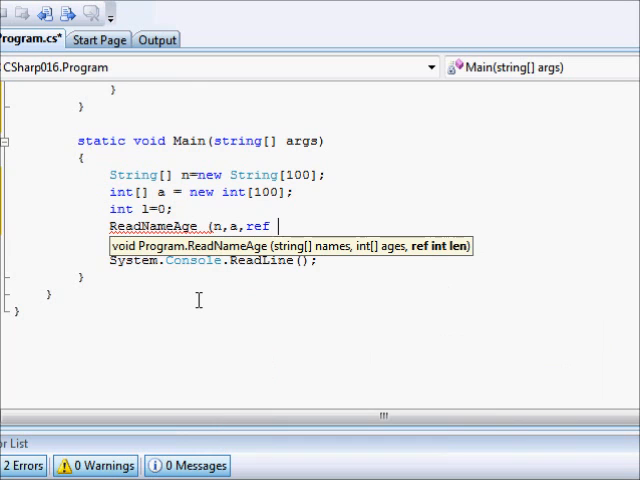
type("l);")
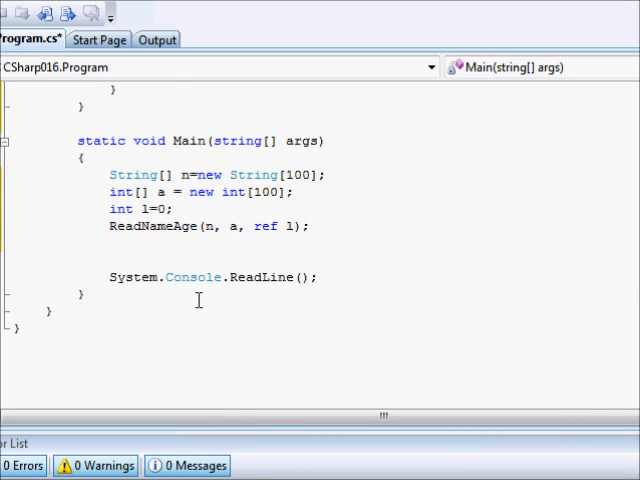
type("printn")
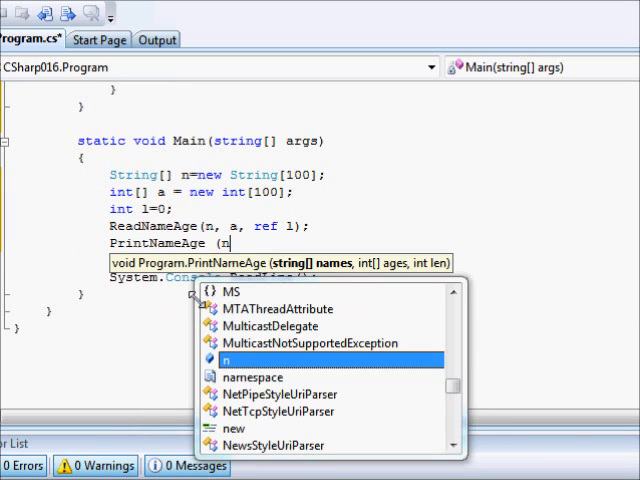
type(",a,1)")
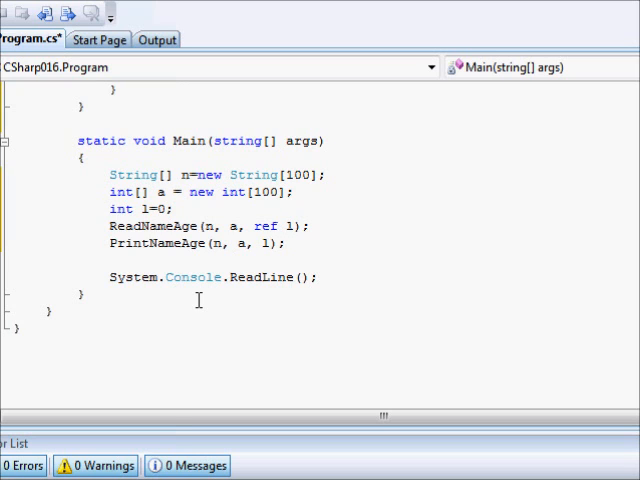
left_click_drag(206, 226, 292, 226)
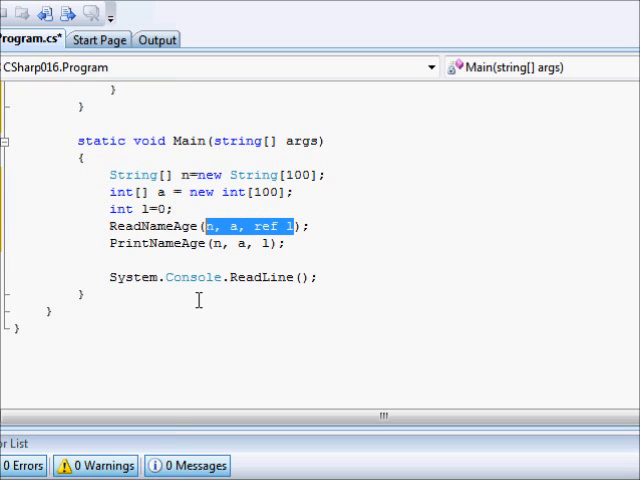
left_click(212, 224)
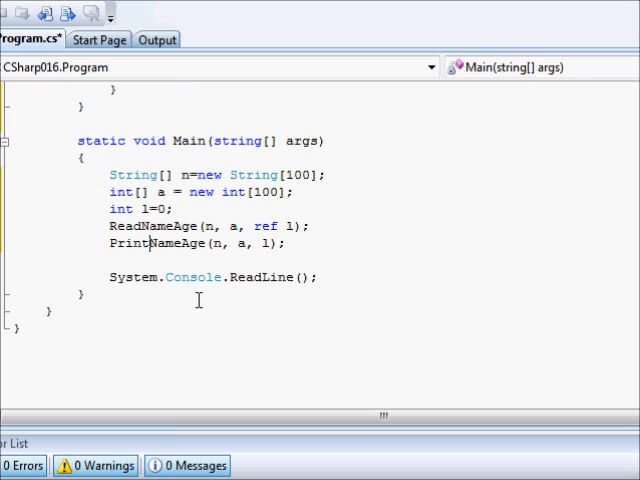
left_click(252, 244)
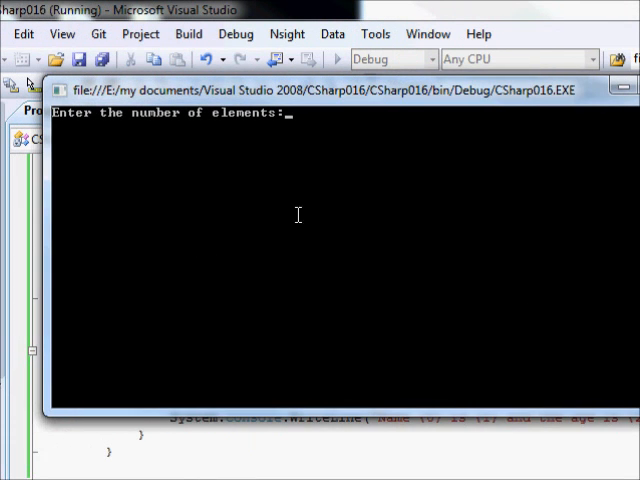
Run the program and enter a count of 3 followed by names and ages at the console prompts.
type("3")
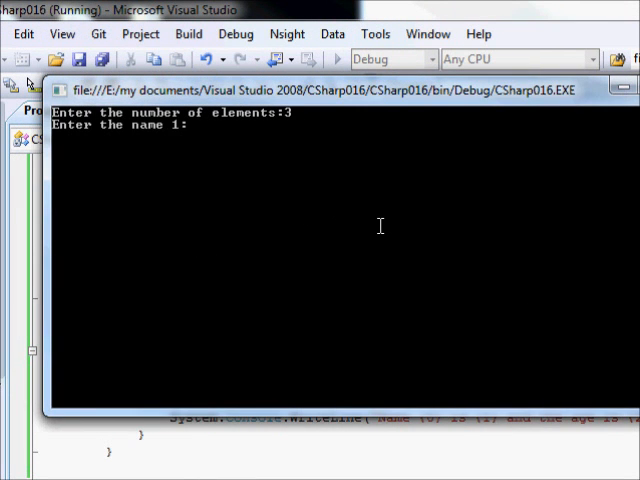
type("todd")
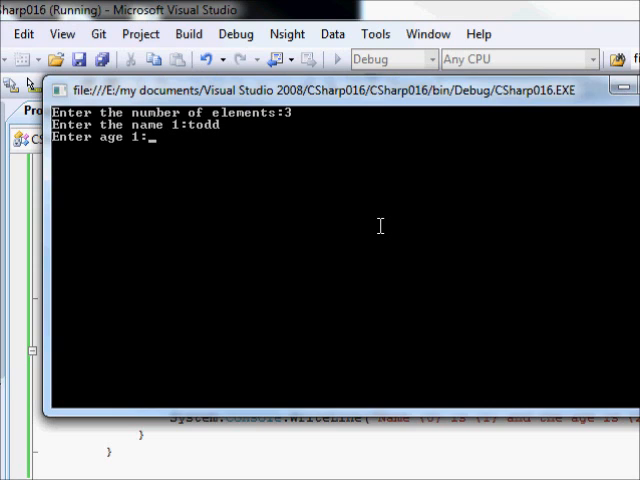
type("30")
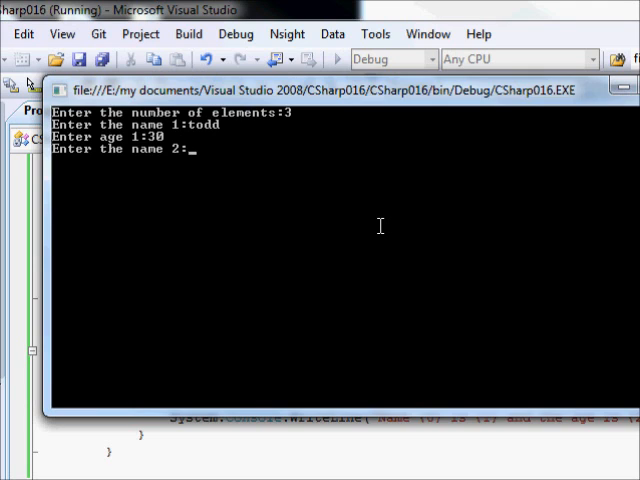
type("james")
type("25")
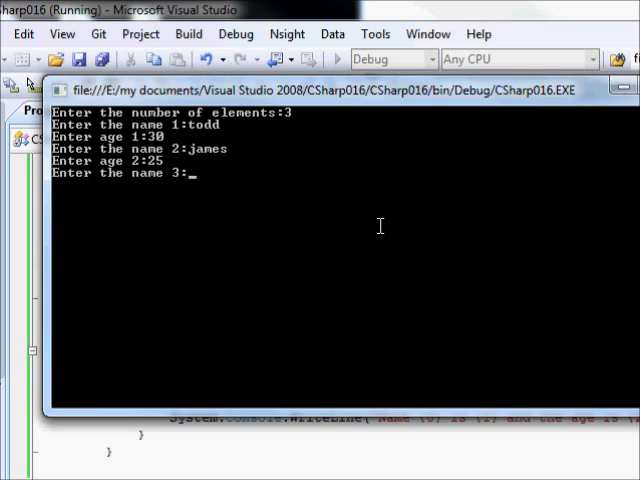
type("miche")
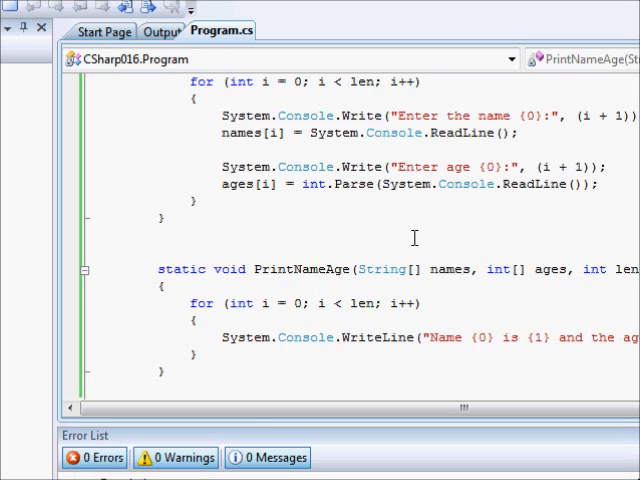
left_click(156, 236)
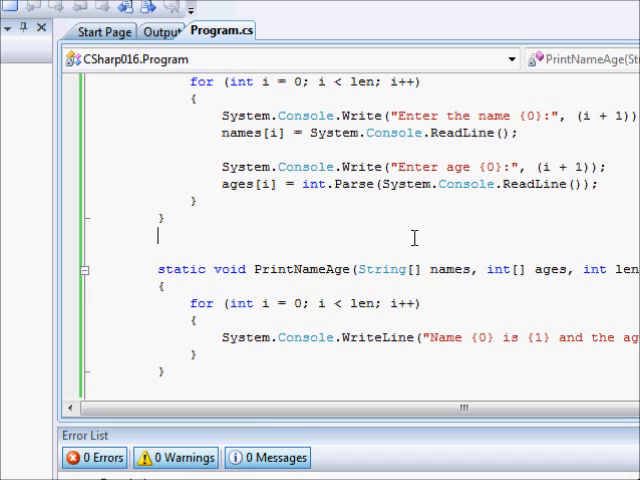
scroll("down", 3)
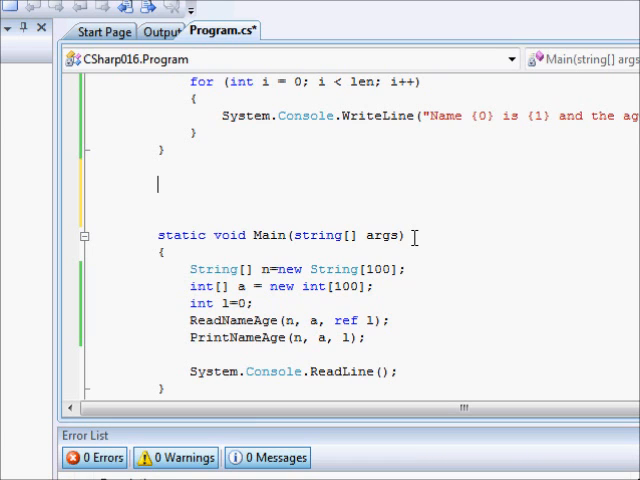
Start a comment above Main with '// student , math'.
type("//")
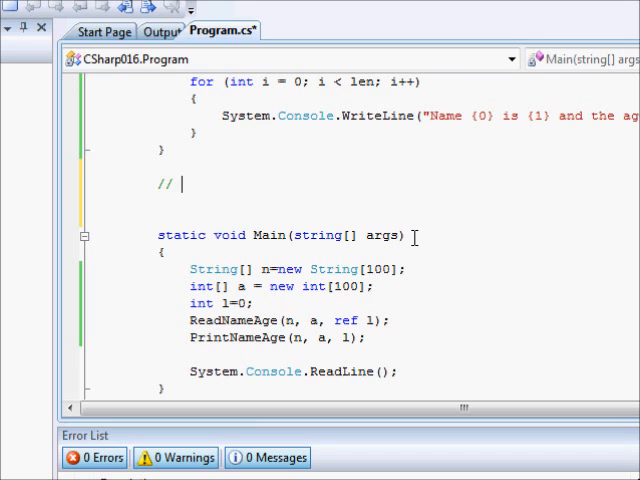
type("stu")
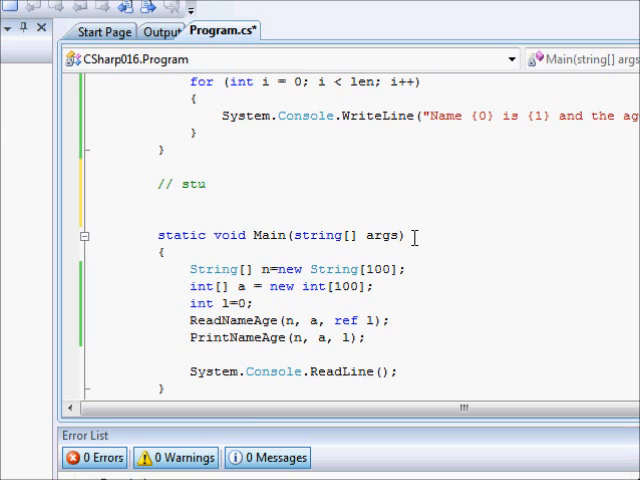
type("dent")
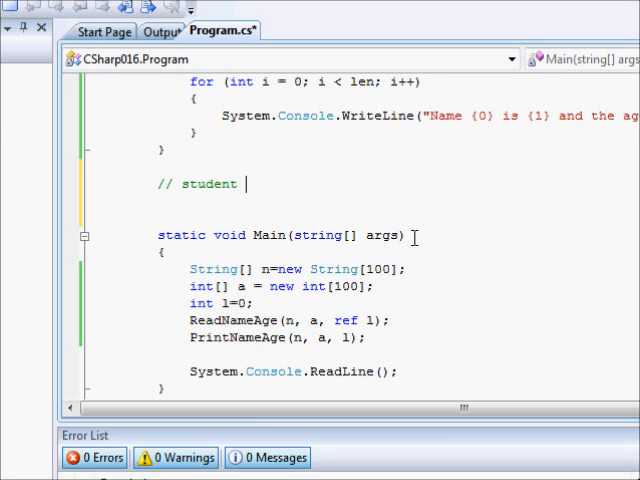
type(",")
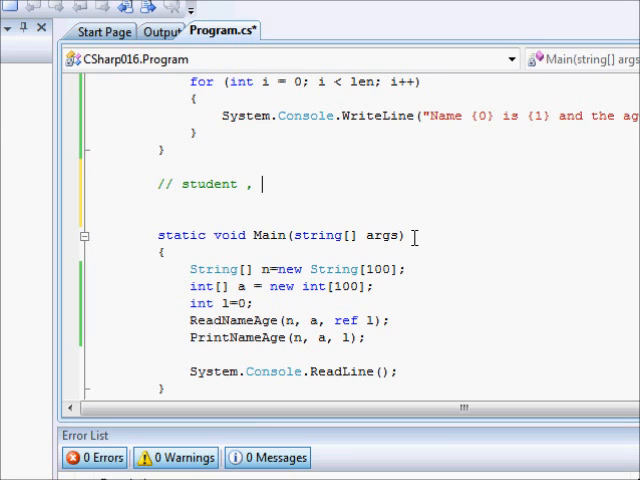
type("math")
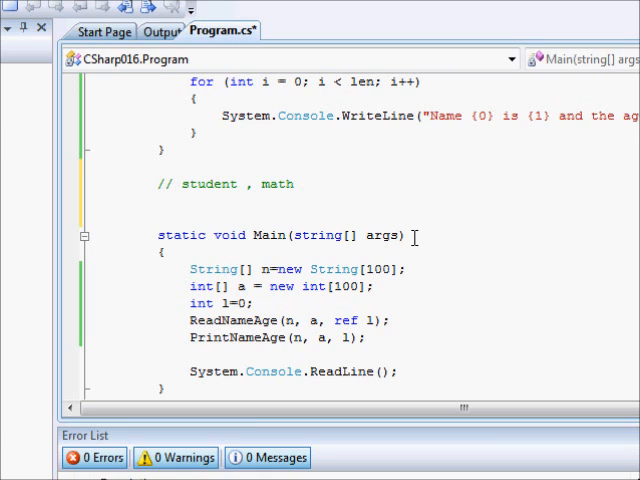
left_click(296, 184)
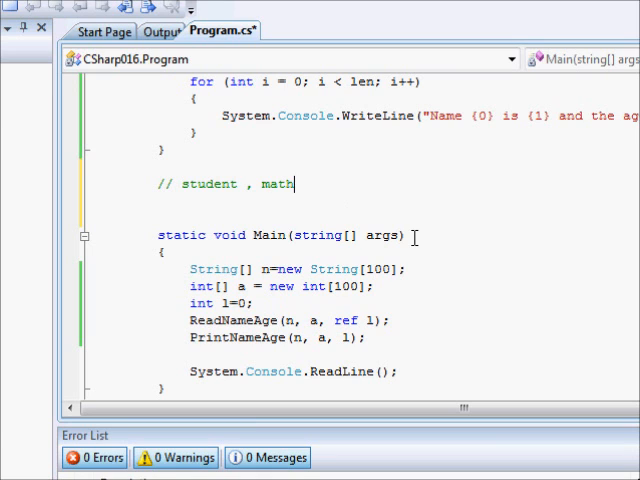
Extend the comment with chemsitary, physics and english as further parallel fields.
type(",che")
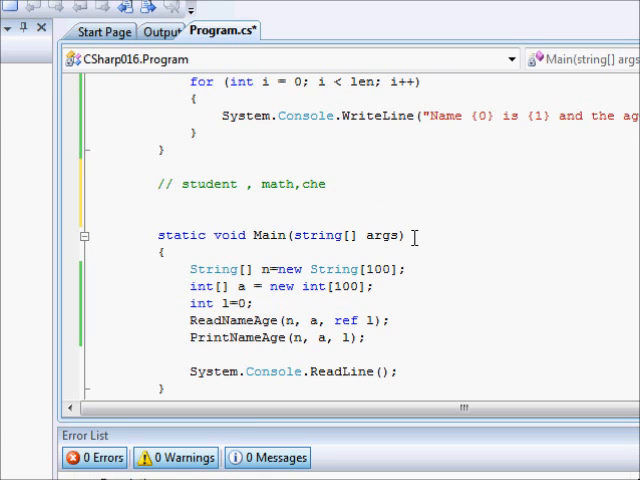
type("msit,")
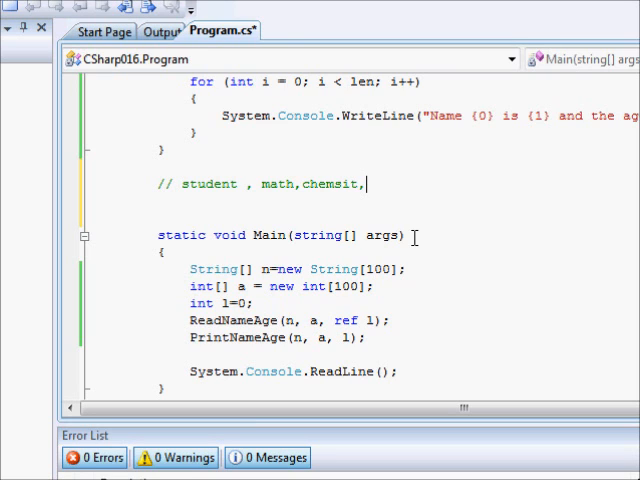
type("phy")
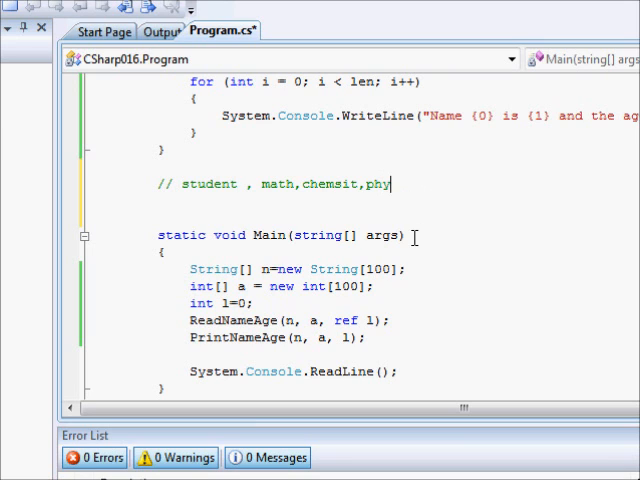
type("sics")
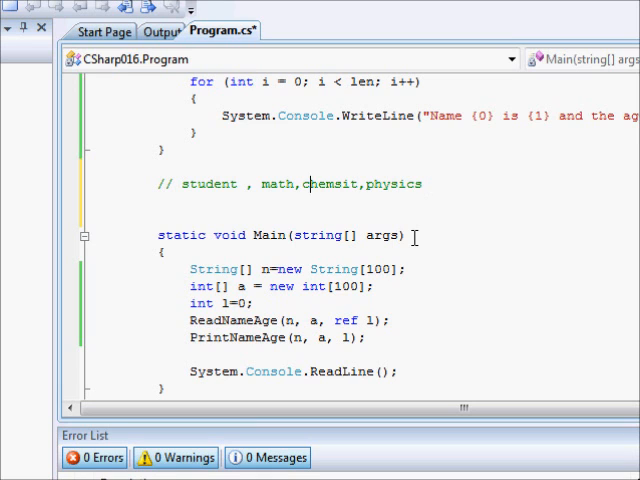
type("ary")
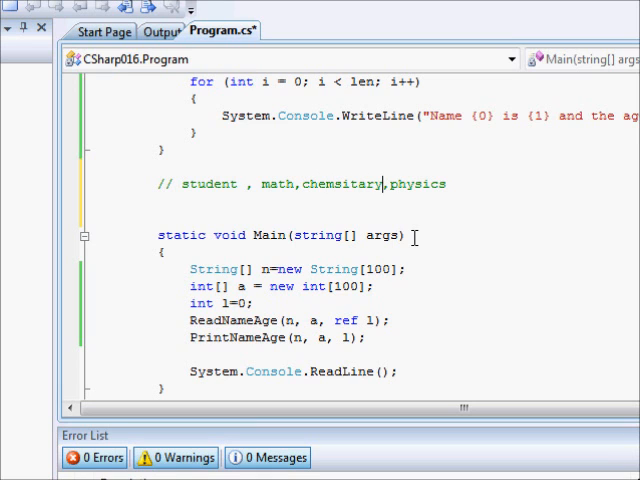
type(",")
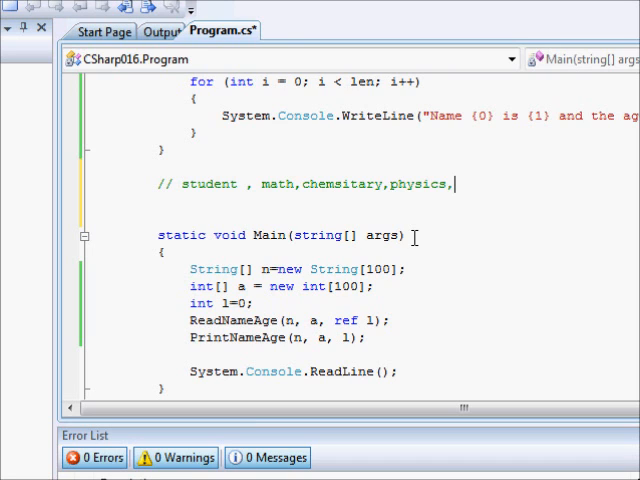
type("english")
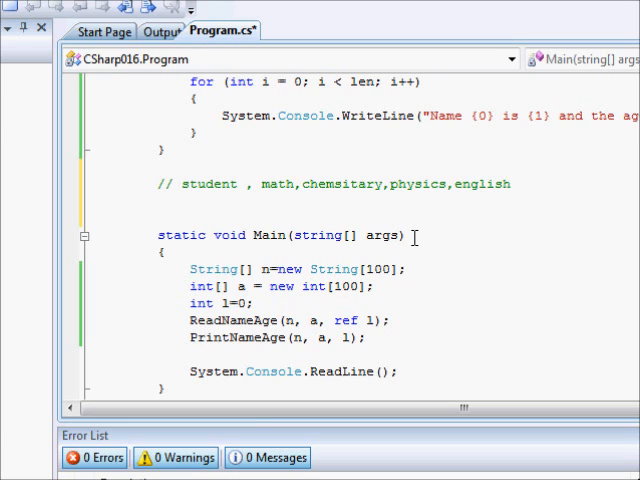
left_click(510, 184)
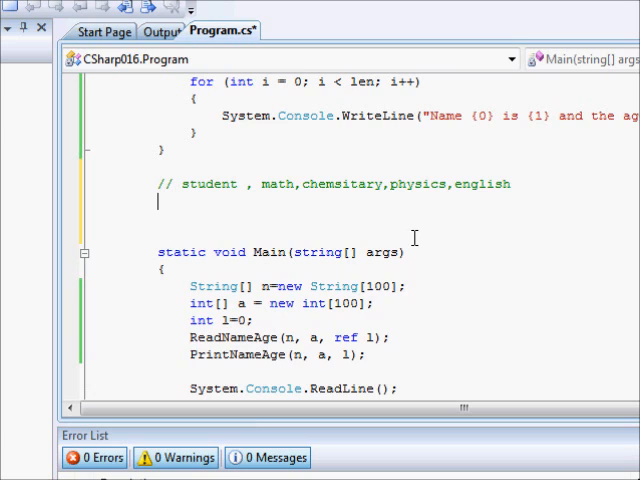
Add comment lines noting student as an array of type string and math as integer.
type("//")
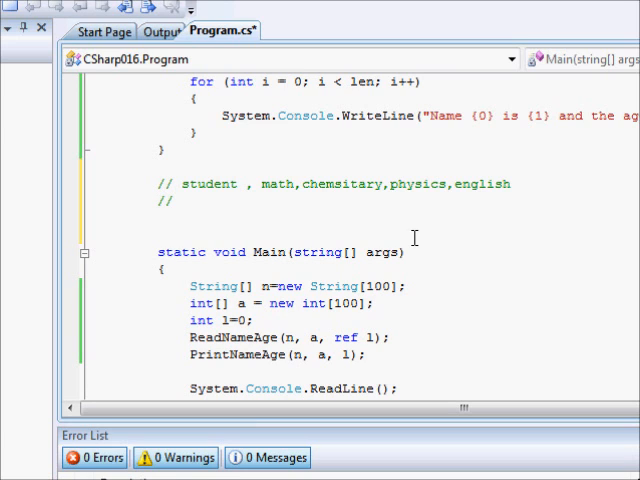
left_click(178, 200)
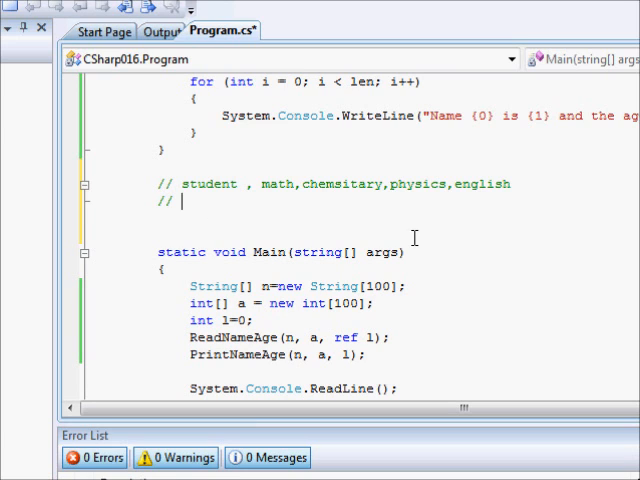
type("array")
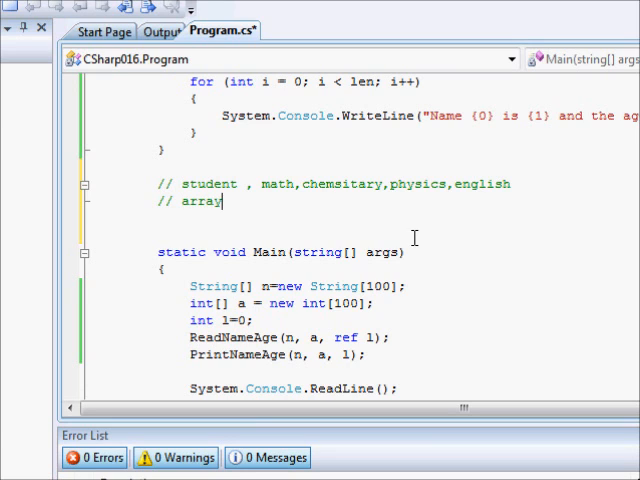
type("1:st")
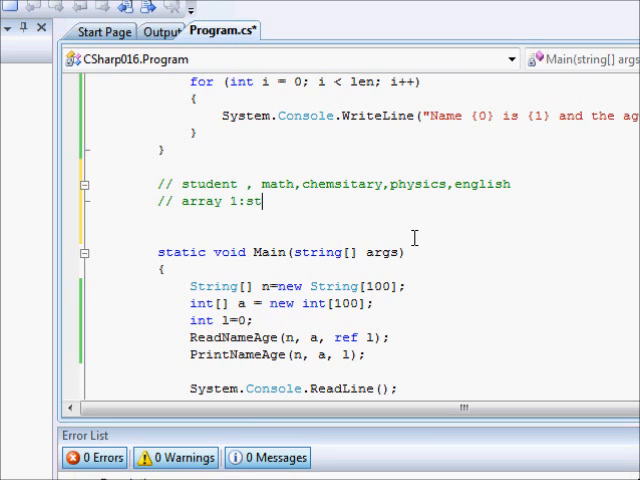
type("udent")
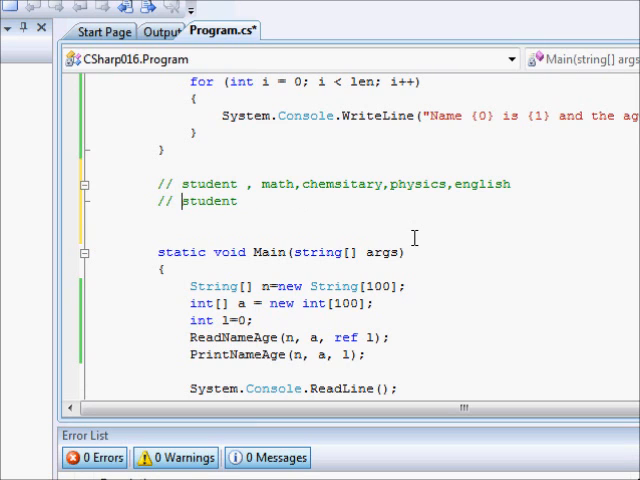
type(": array of type string")
type("//")
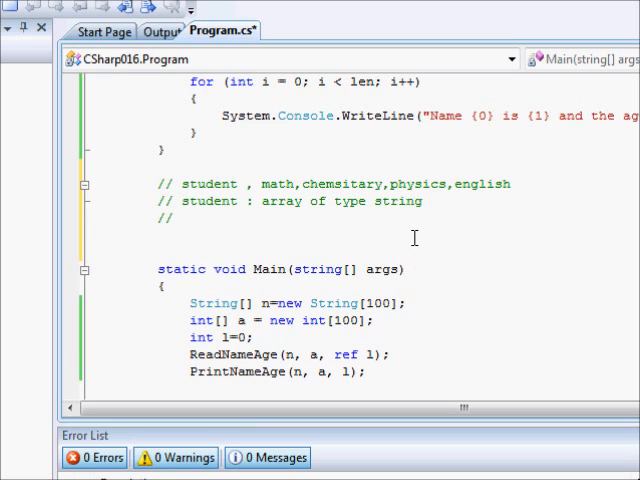
type("math    : array of type")
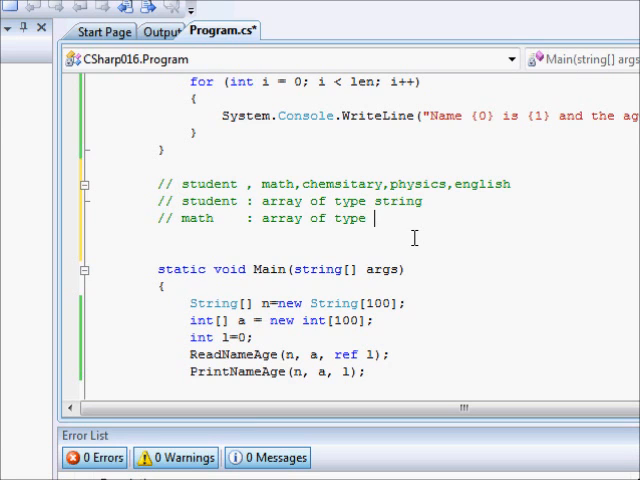
type("integer")
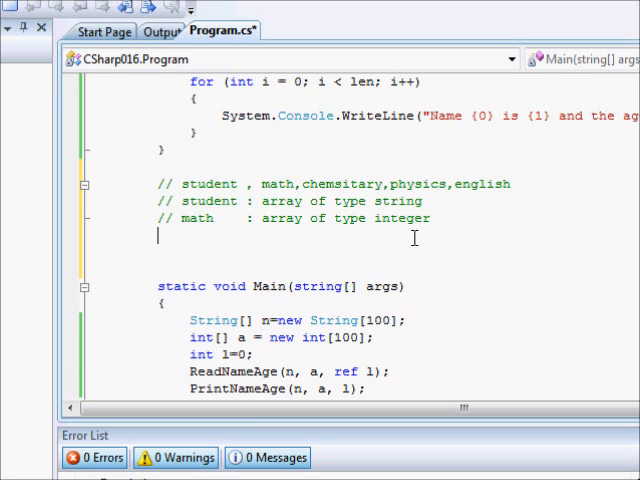
Add comment lines typing chemist and phy as arrays of type integer, ending with '// ..'.
type("//")
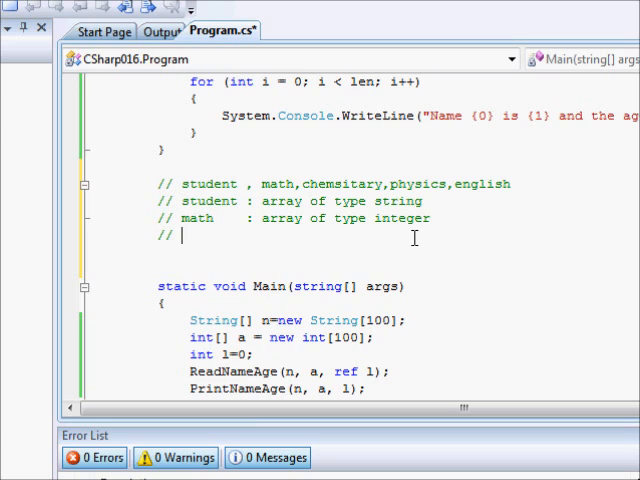
type("ch")
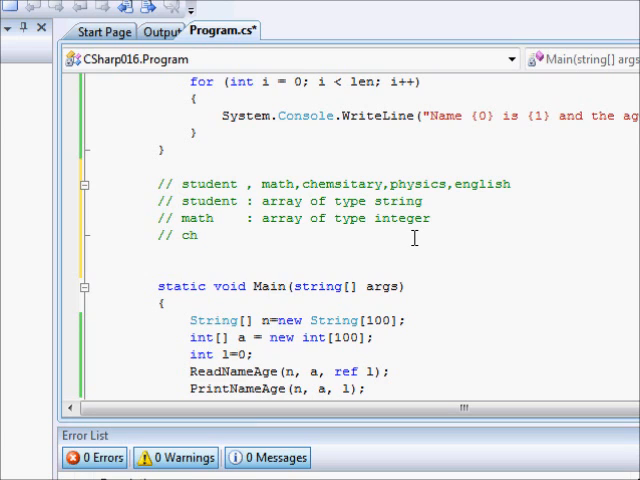
type("emist")
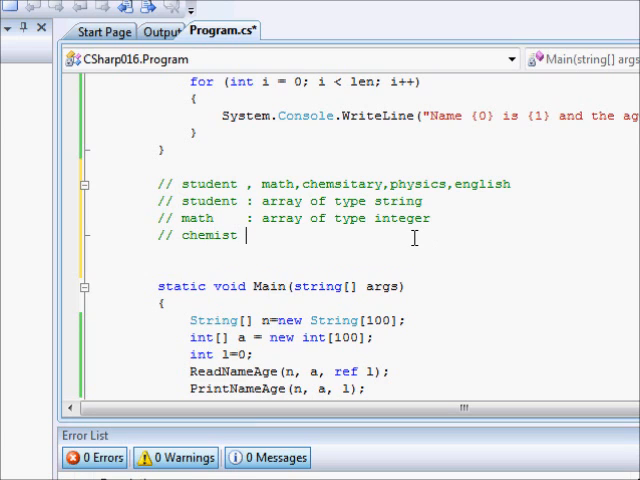
type(": array of type integer")
type("//")
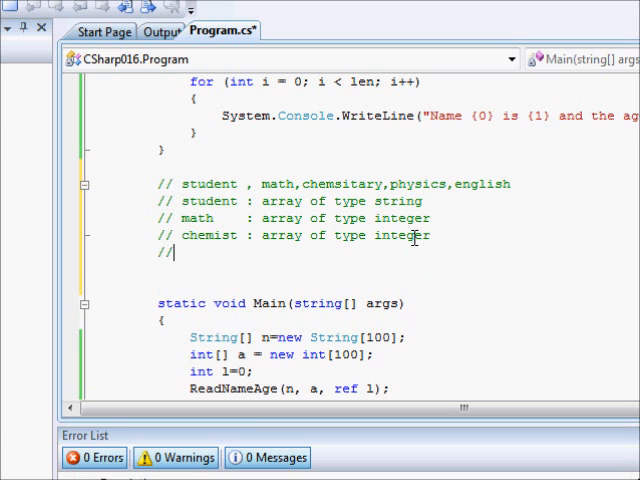
type("phy")
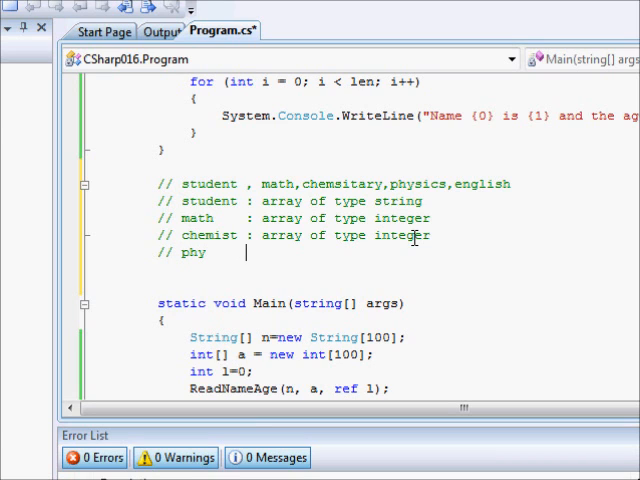
type(": array of type")
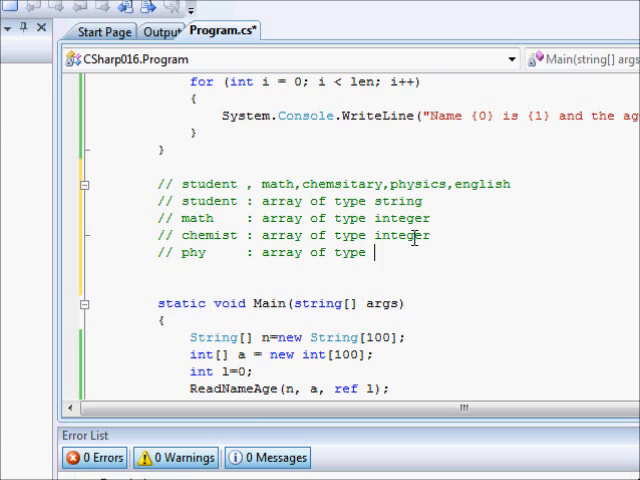
type("integer")
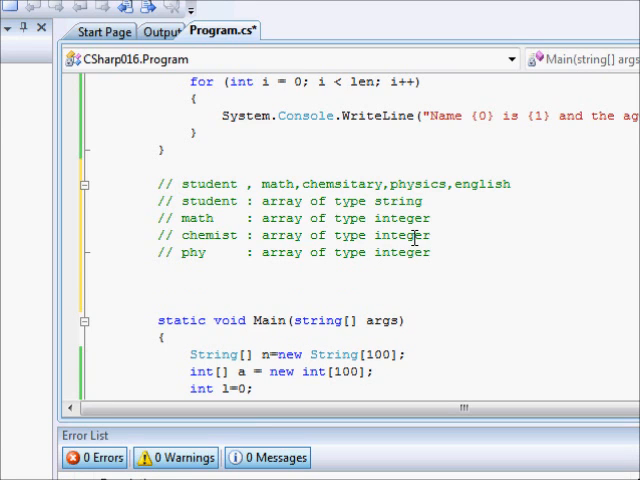
type("// ...")
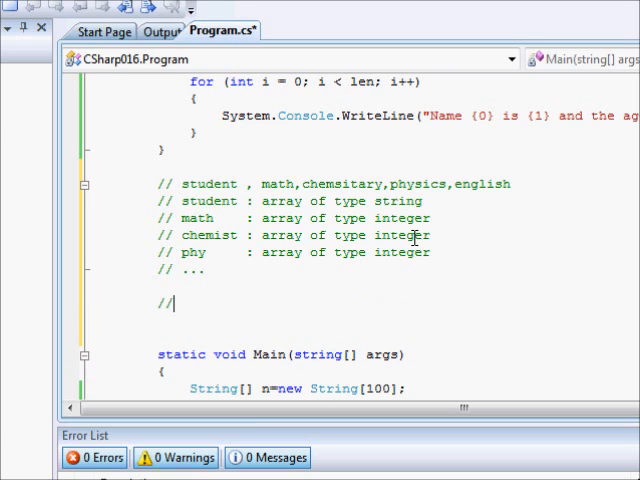
Write the car-attribute comment 'model, color, price, ho' for horse power.
type("m")
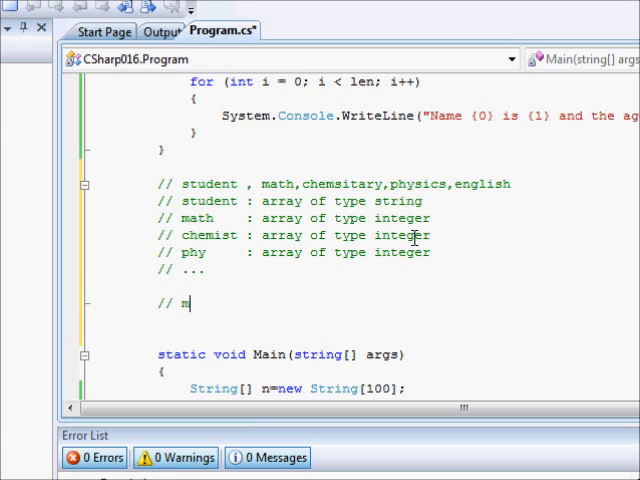
type("odel,")
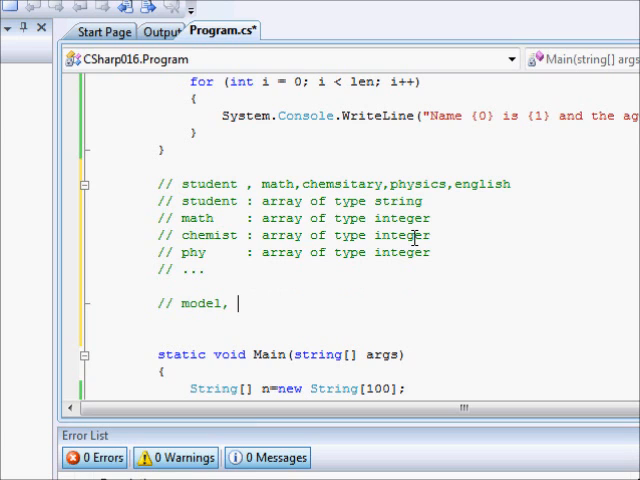
type("color,")
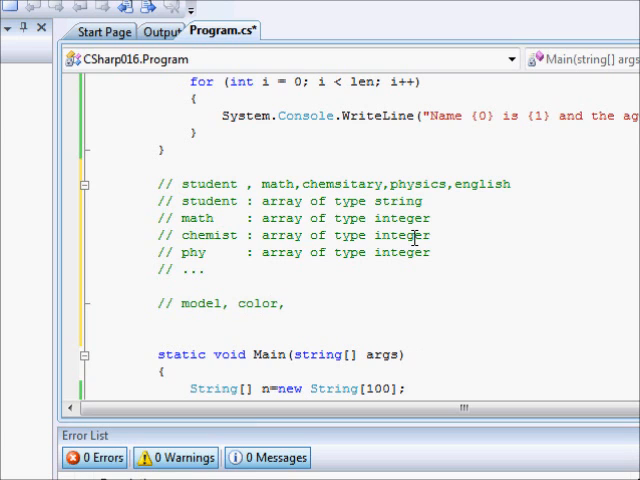
type("p")
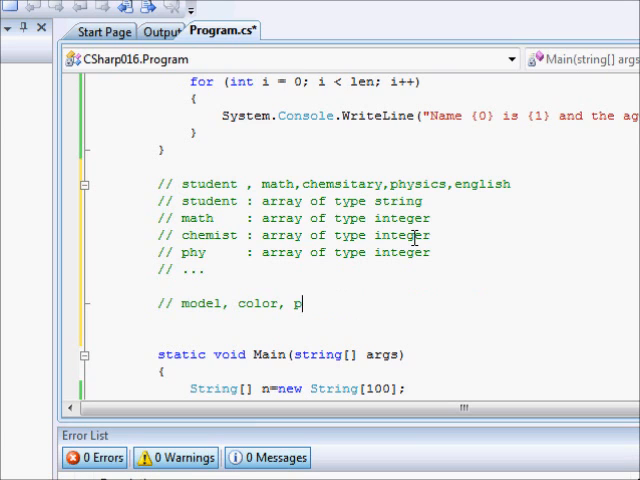
type("rice, hourse power,")
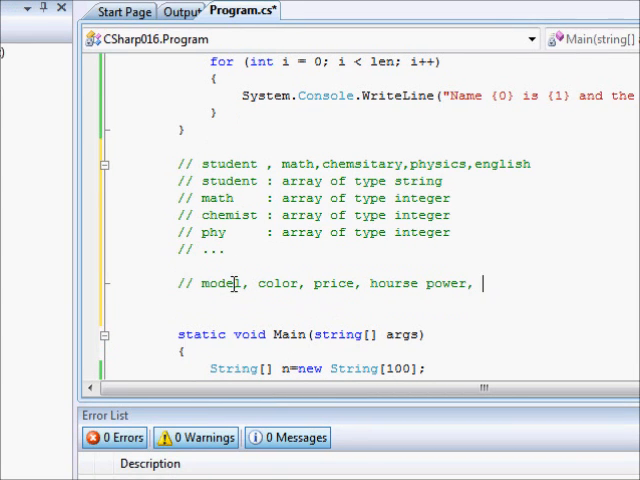
double_click(222, 284)
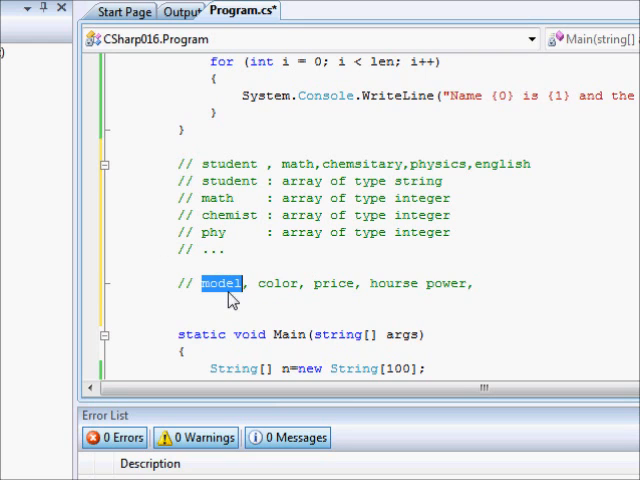
double_click(276, 284)
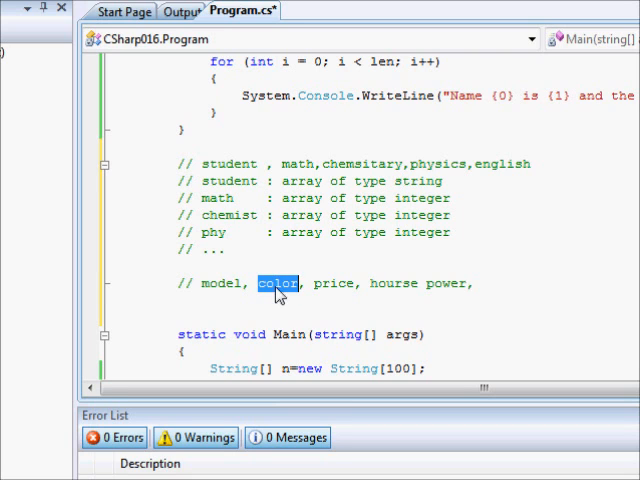
double_click(334, 284)
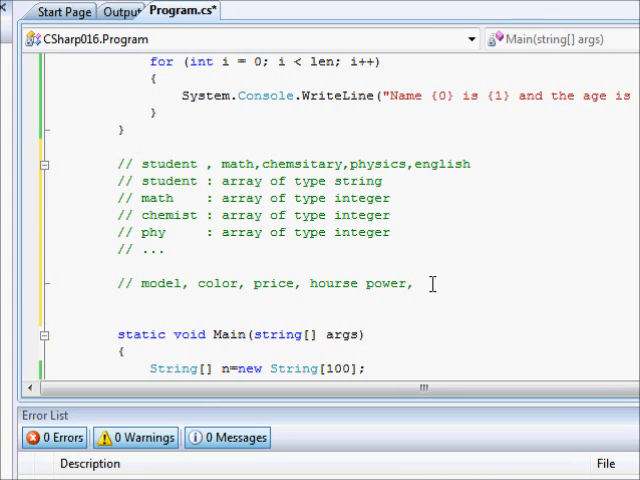
left_click(288, 232)
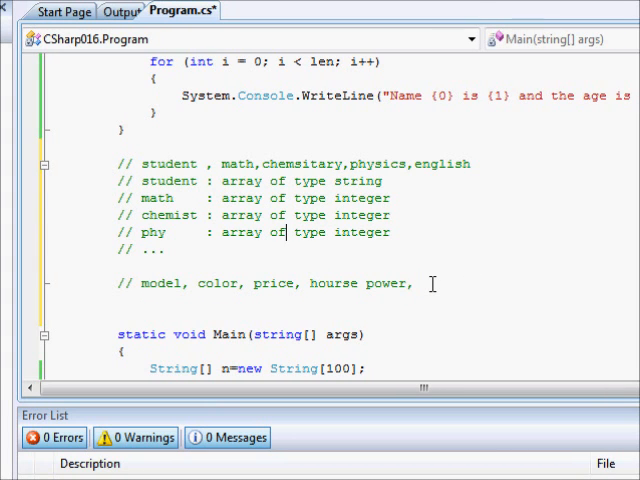